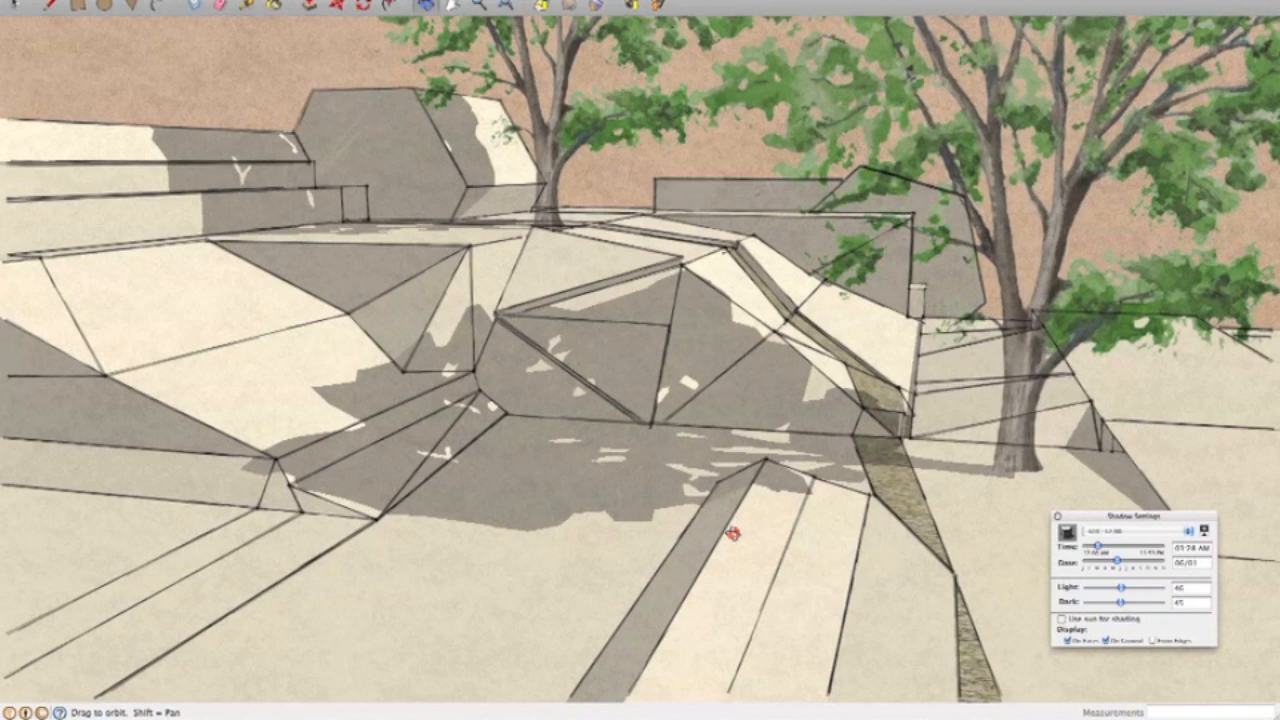
pyautogui.moveTo(844, 392)
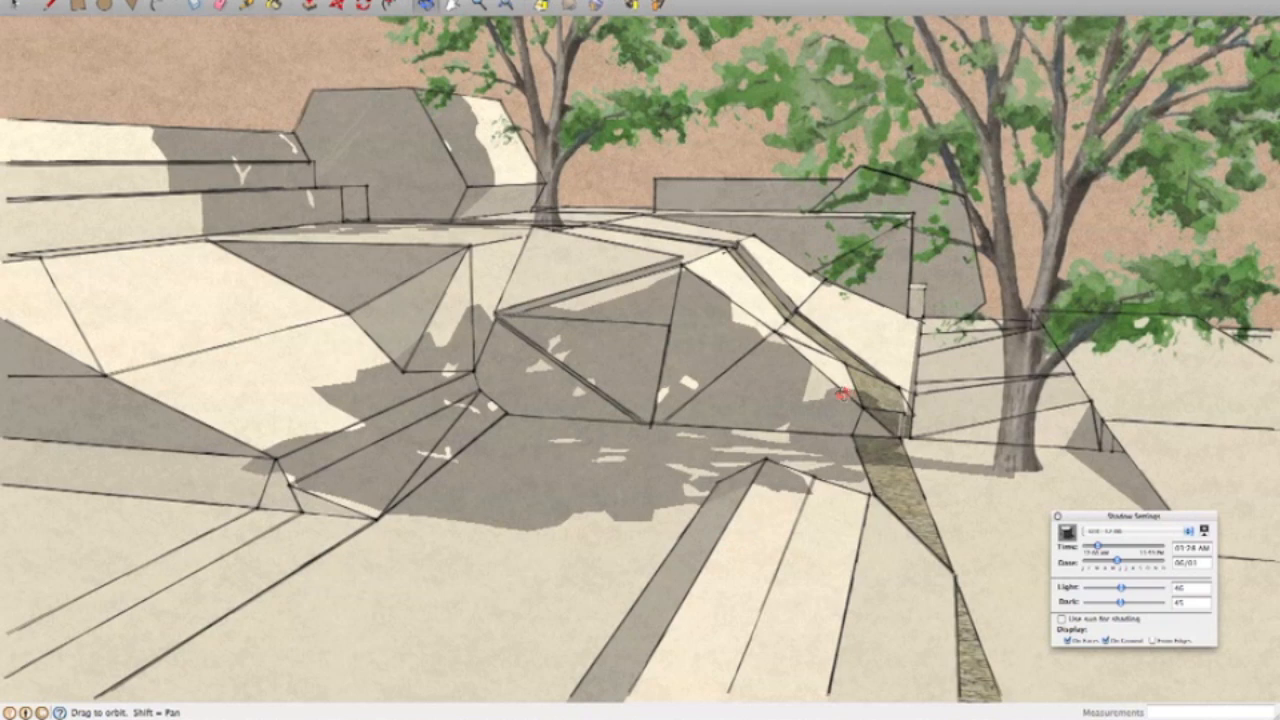
pyautogui.moveTo(948, 432)
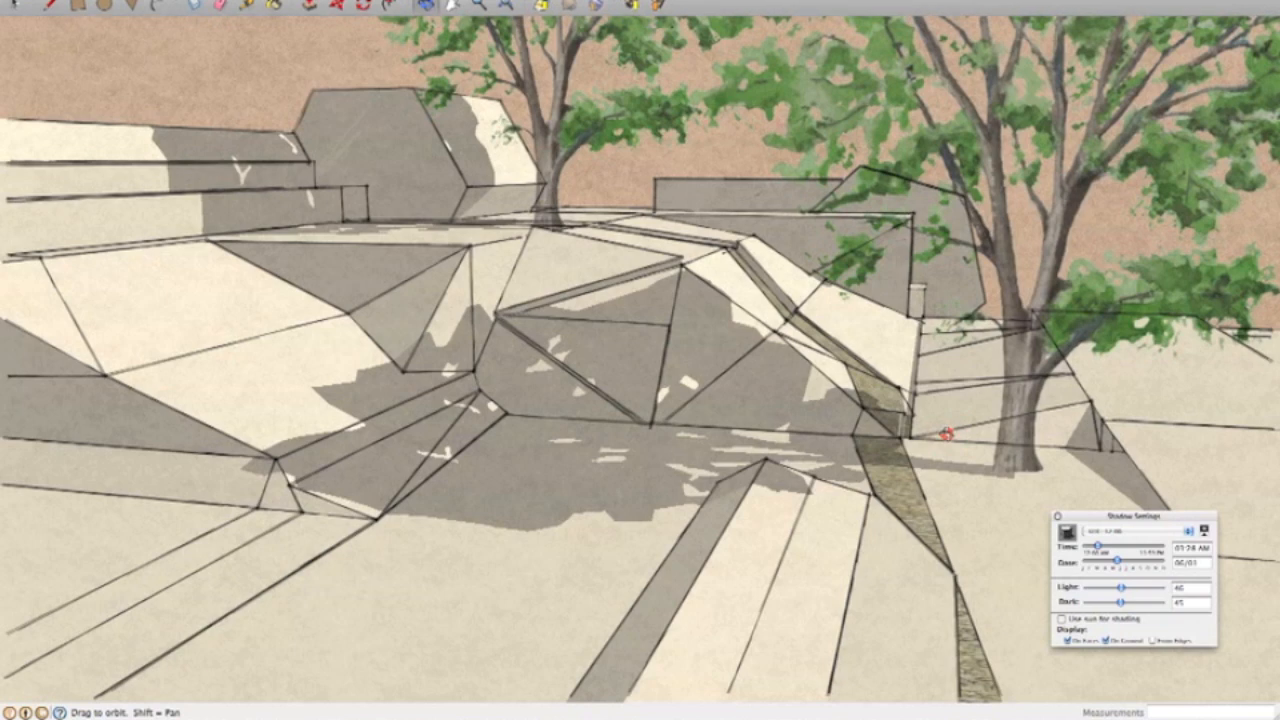
pyautogui.moveTo(776, 344)
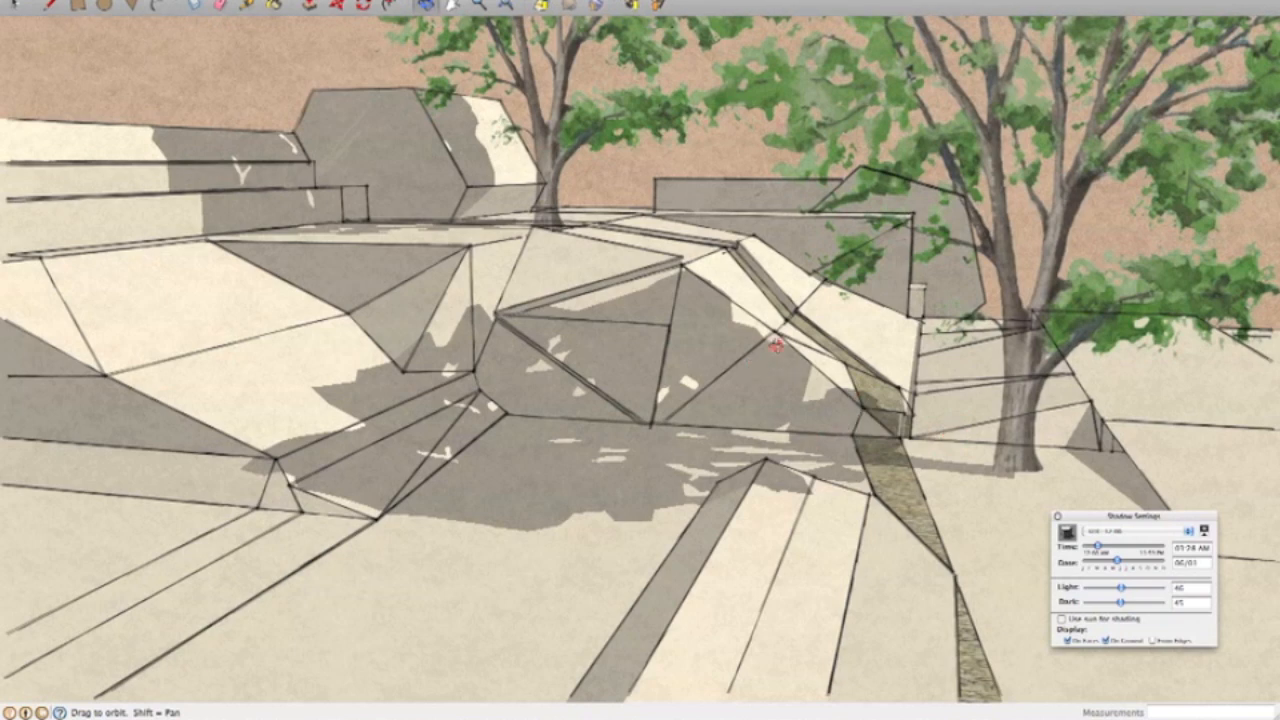
pyautogui.moveTo(836, 540)
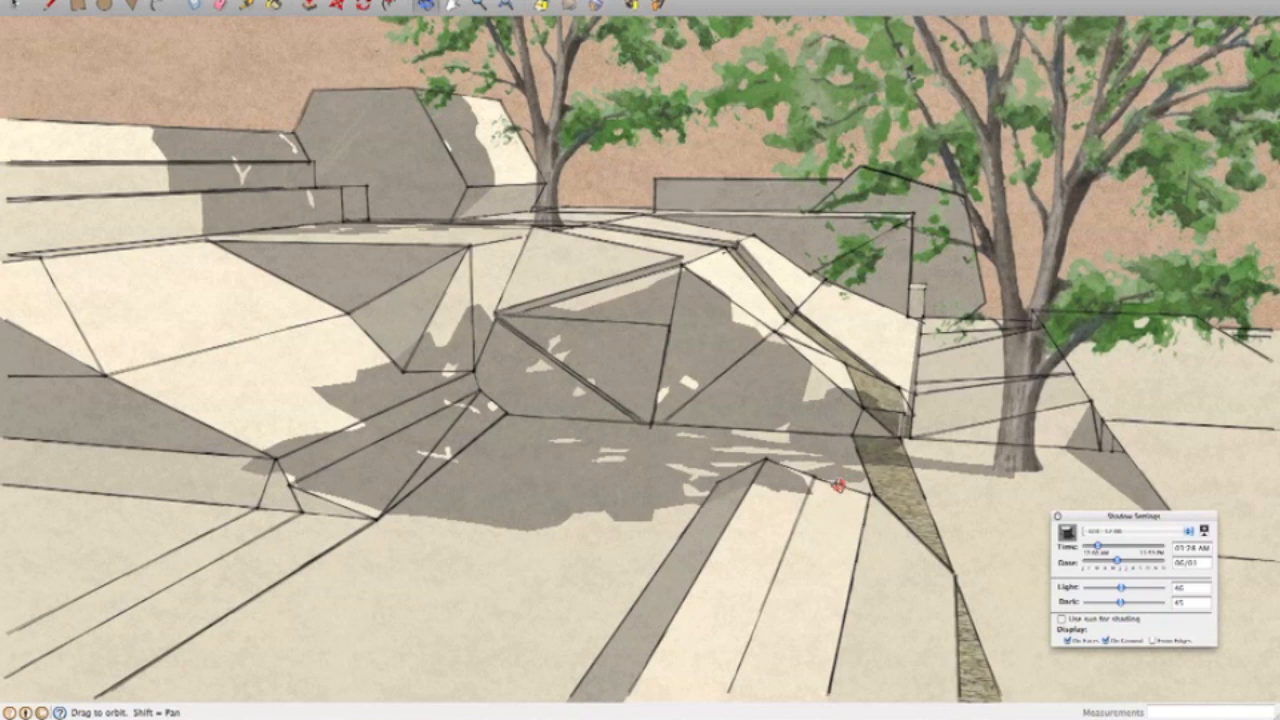
pyautogui.moveTo(504, 362)
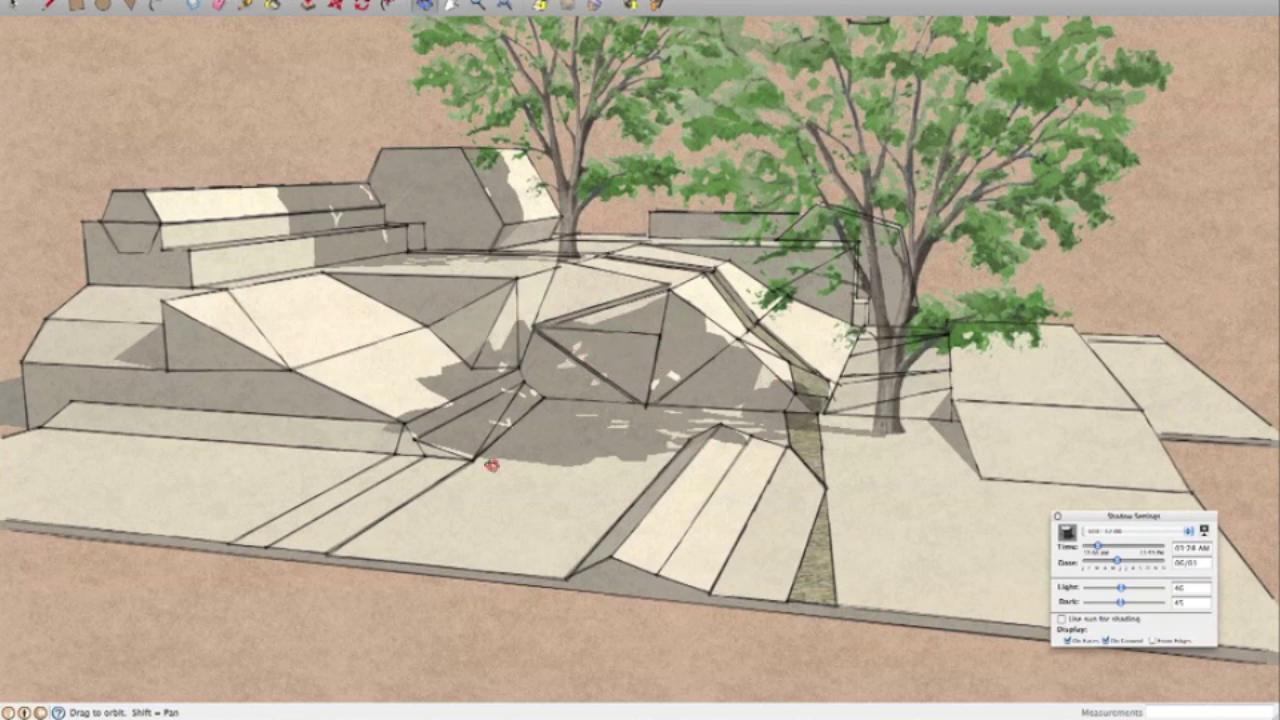
pyautogui.moveTo(728, 392)
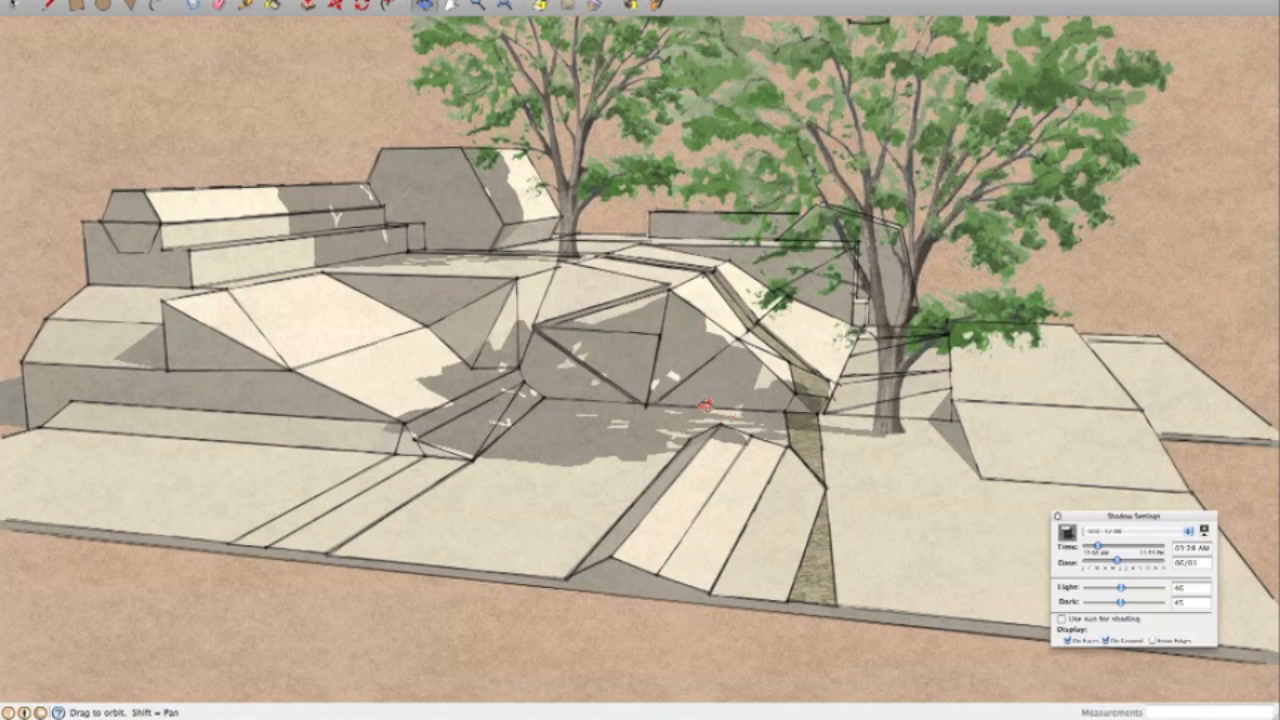
# Orbit from the overview down toward a side look across the rocky slopes and tree
pyautogui.moveTo(700, 400); pyautogui.dragTo(640, 400)
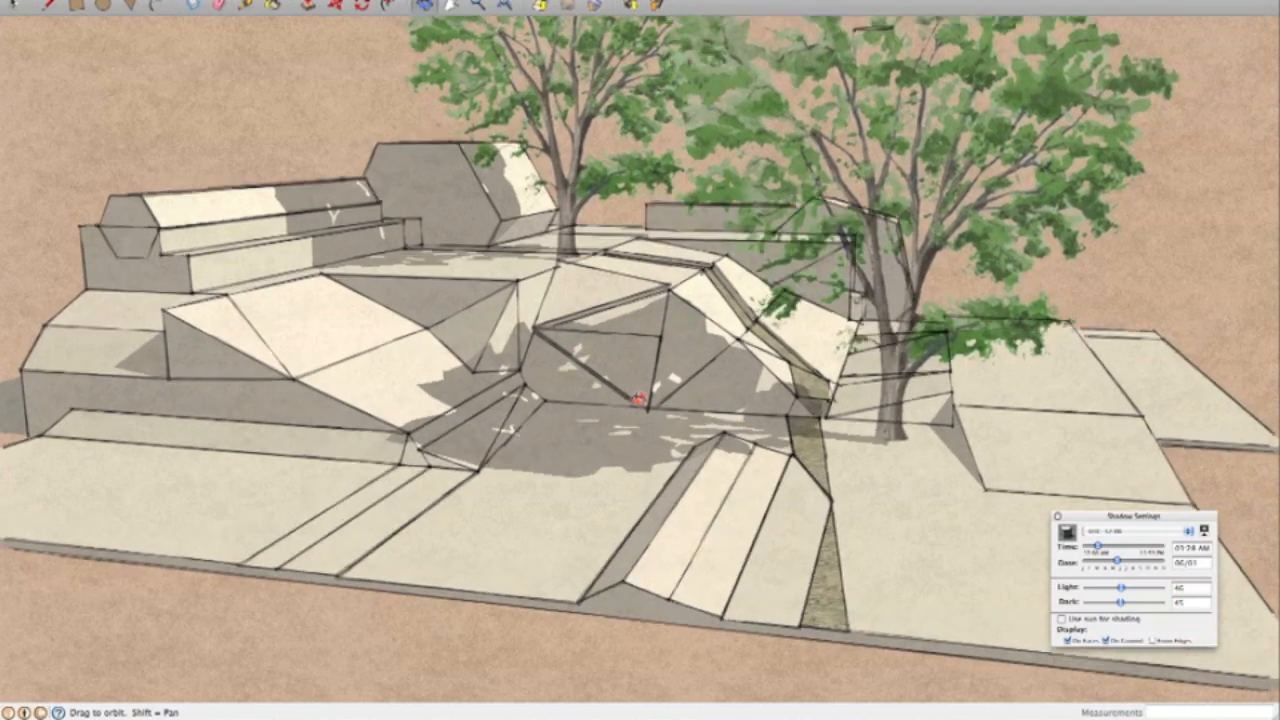
pyautogui.moveTo(640, 400); pyautogui.dragTo(660, 390)
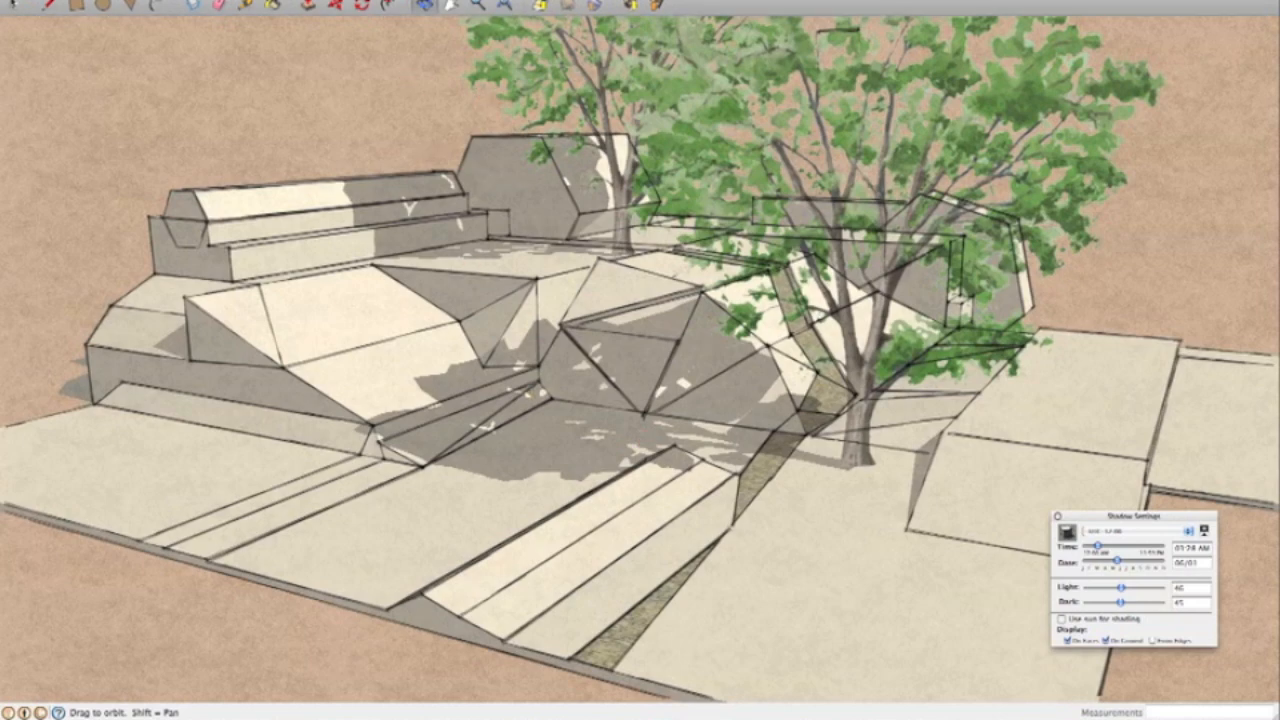
pyautogui.moveTo(628, 378)
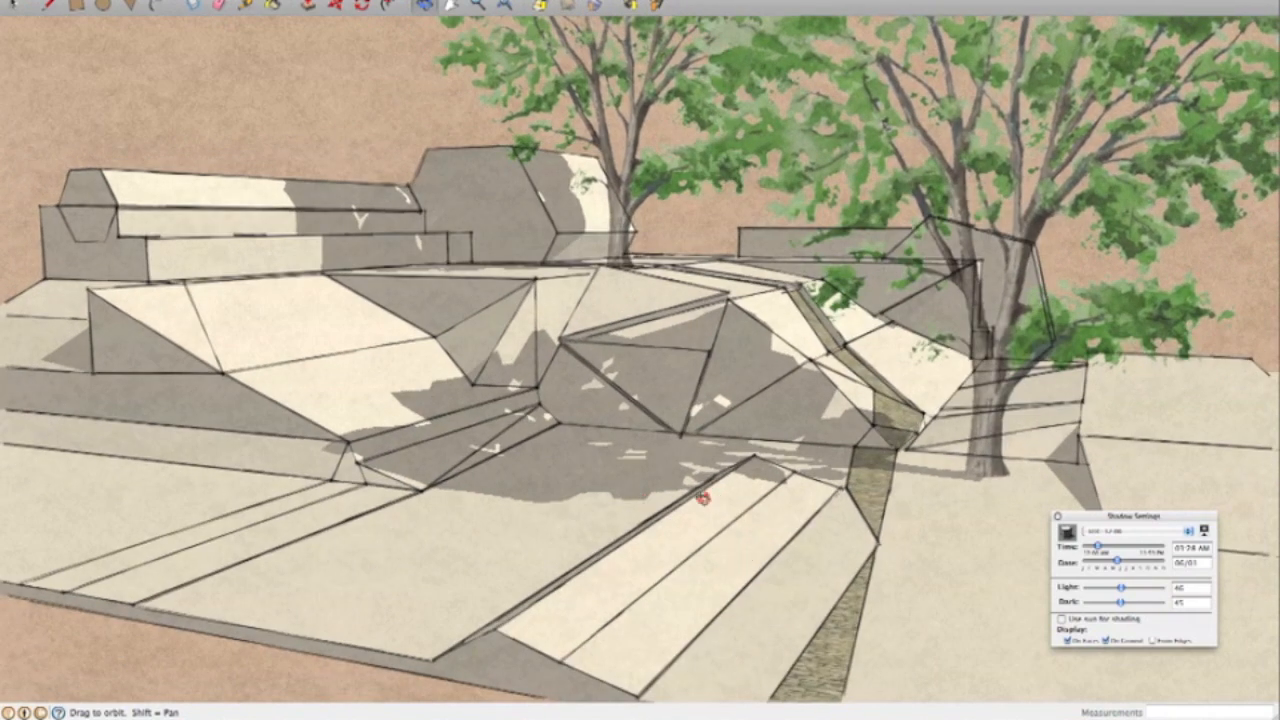
pyautogui.moveTo(658, 576)
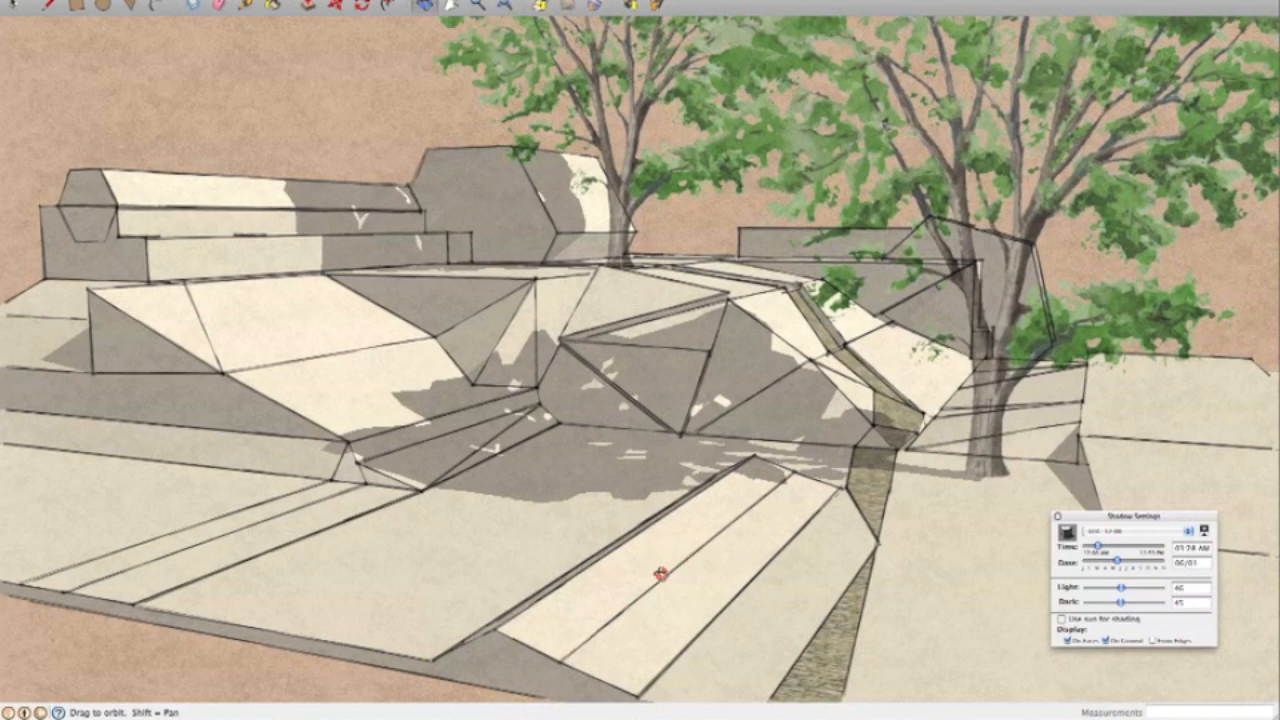
# Lower the camera to ground level and orbit to look across the central rocks
pyautogui.moveTo(658, 572); pyautogui.dragTo(816, 590)
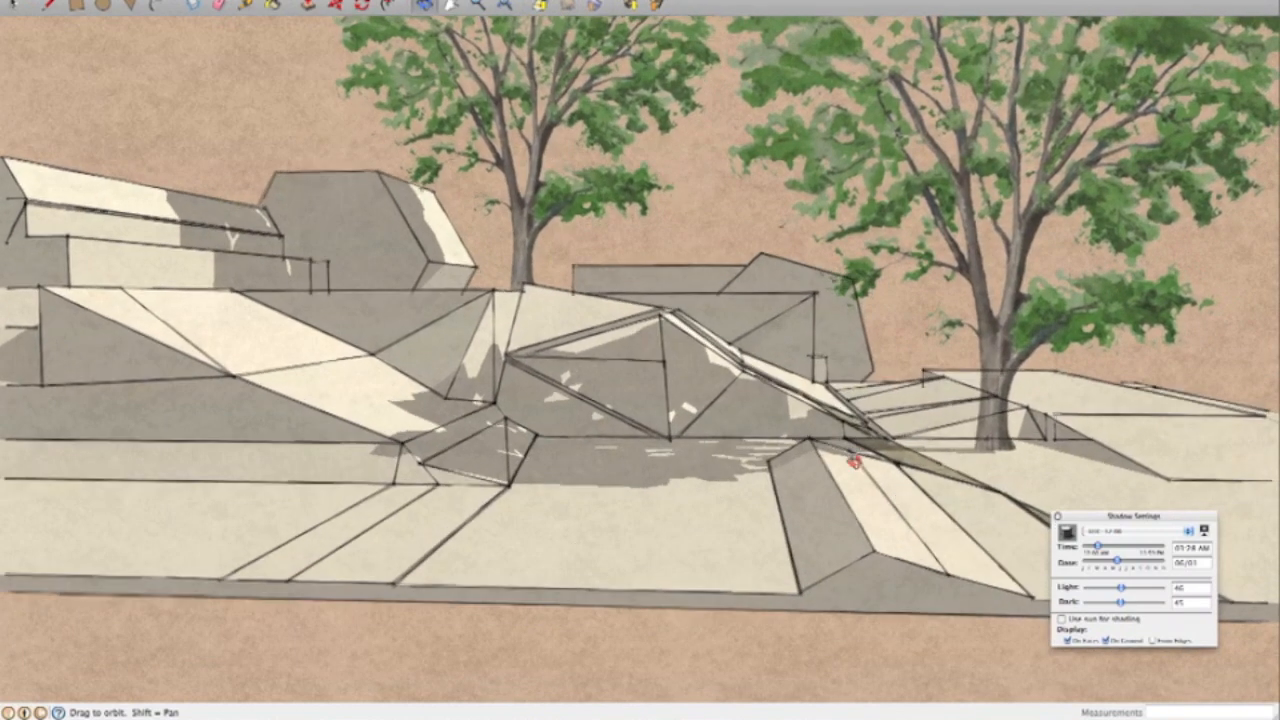
pyautogui.moveTo(576, 278)
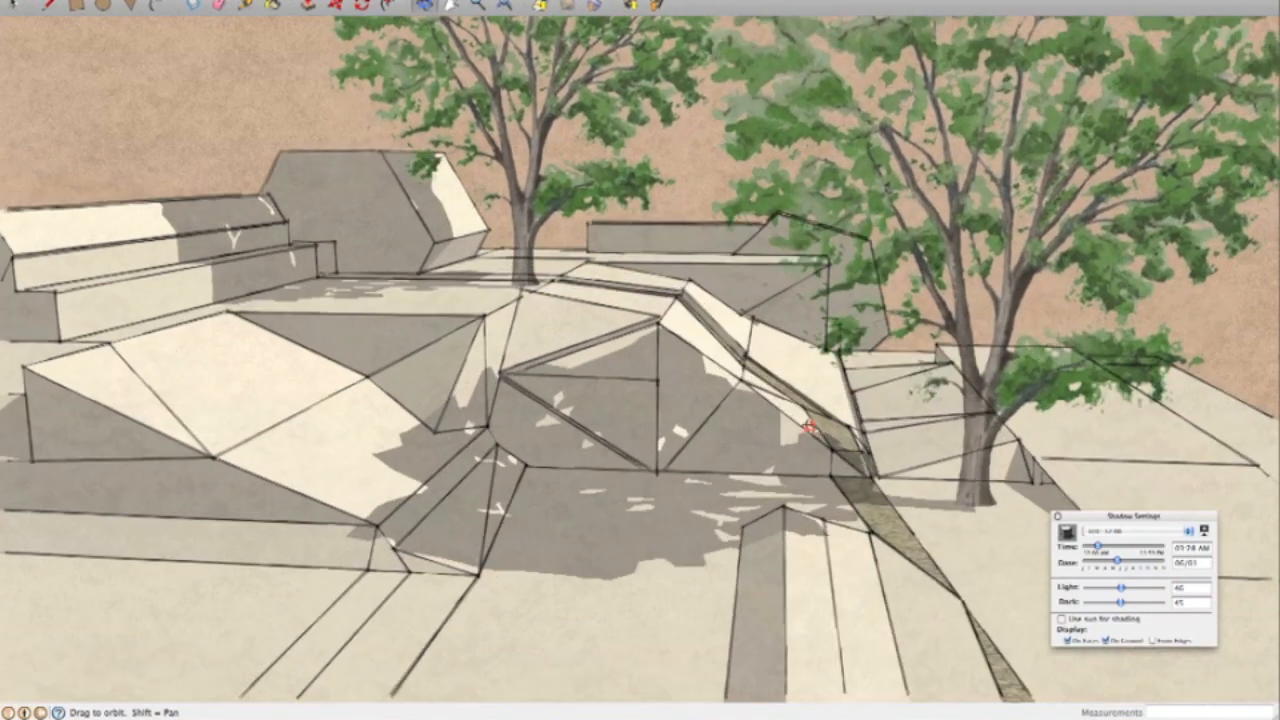
pyautogui.moveTo(810, 430); pyautogui.dragTo(716, 456)
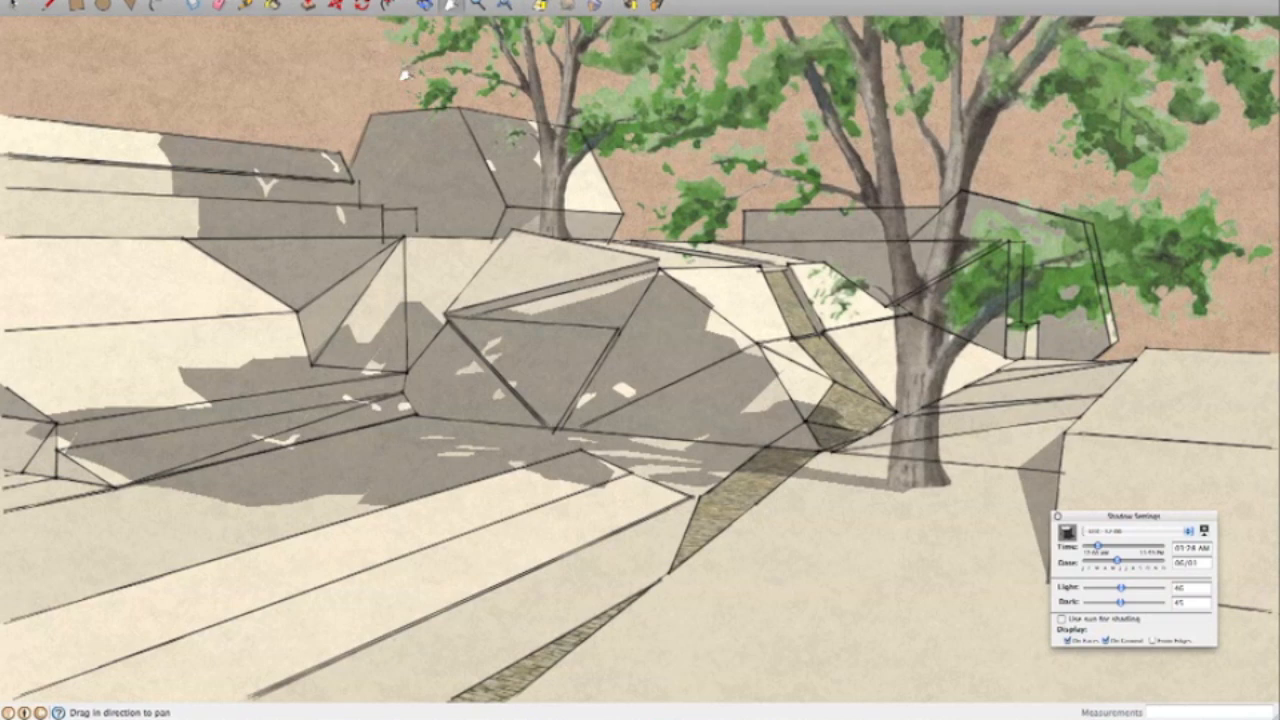
pyautogui.moveTo(456, 252)
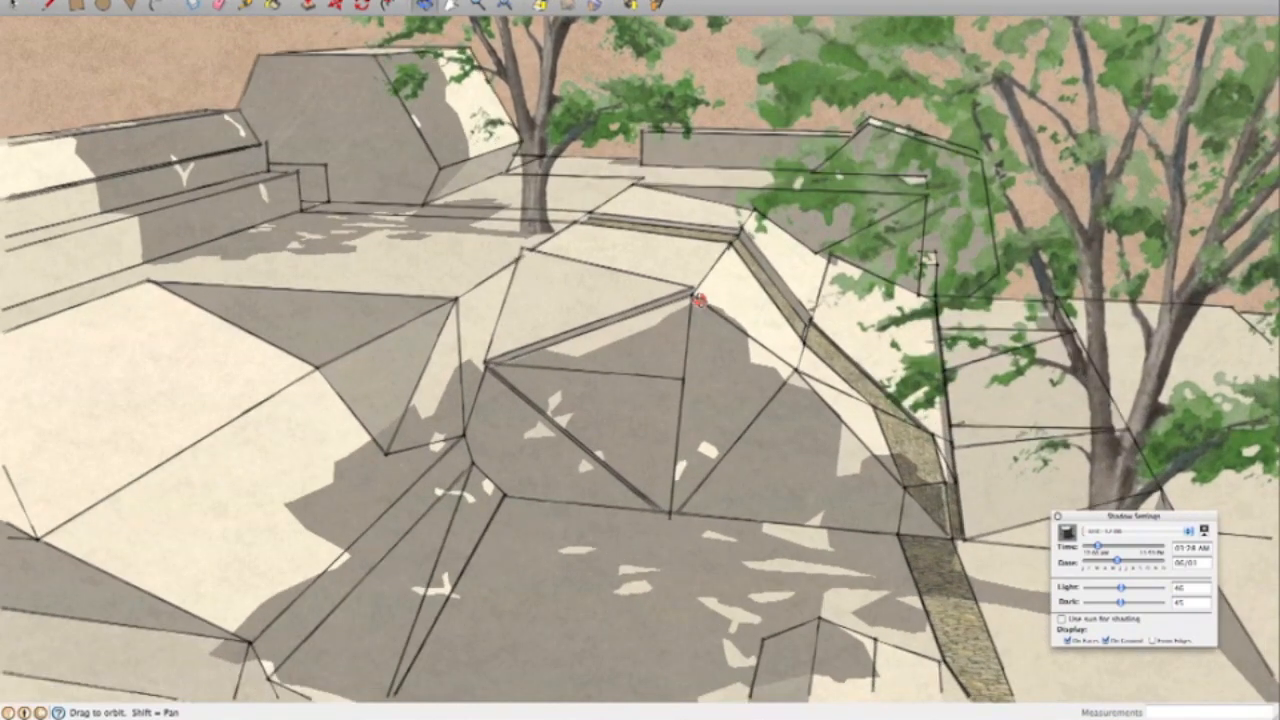
# Pull back and orbit to a wide ground-level view along the path toward the rocks and tree
pyautogui.moveTo(700, 300); pyautogui.dragTo(700, 430)
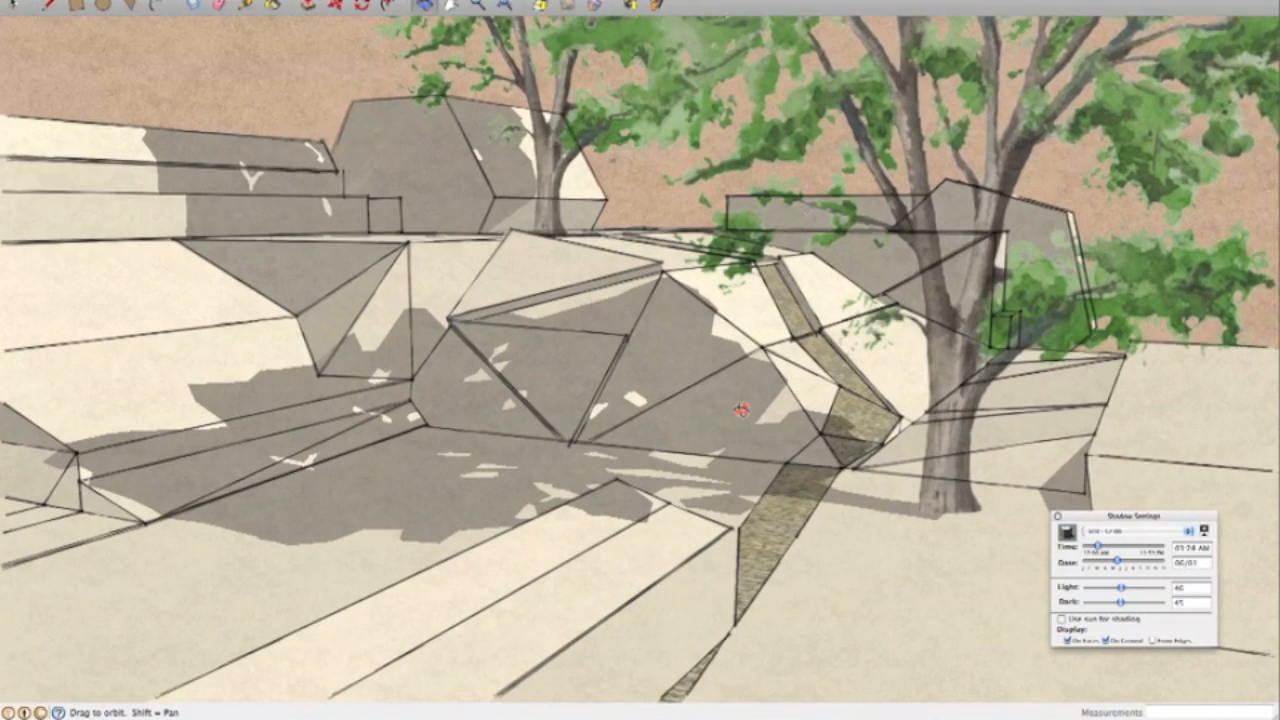
pyautogui.moveTo(740, 410); pyautogui.dragTo(816, 410)
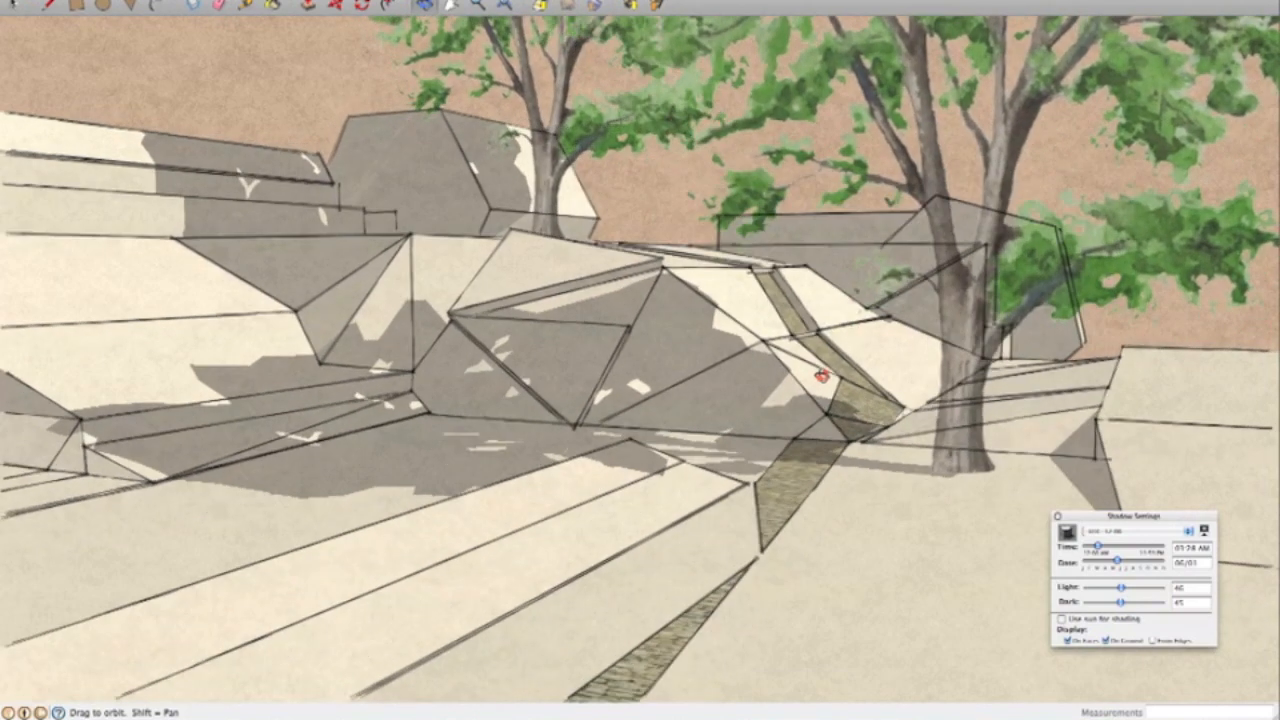
pyautogui.moveTo(640, 400); pyautogui.dragTo(640, 340)
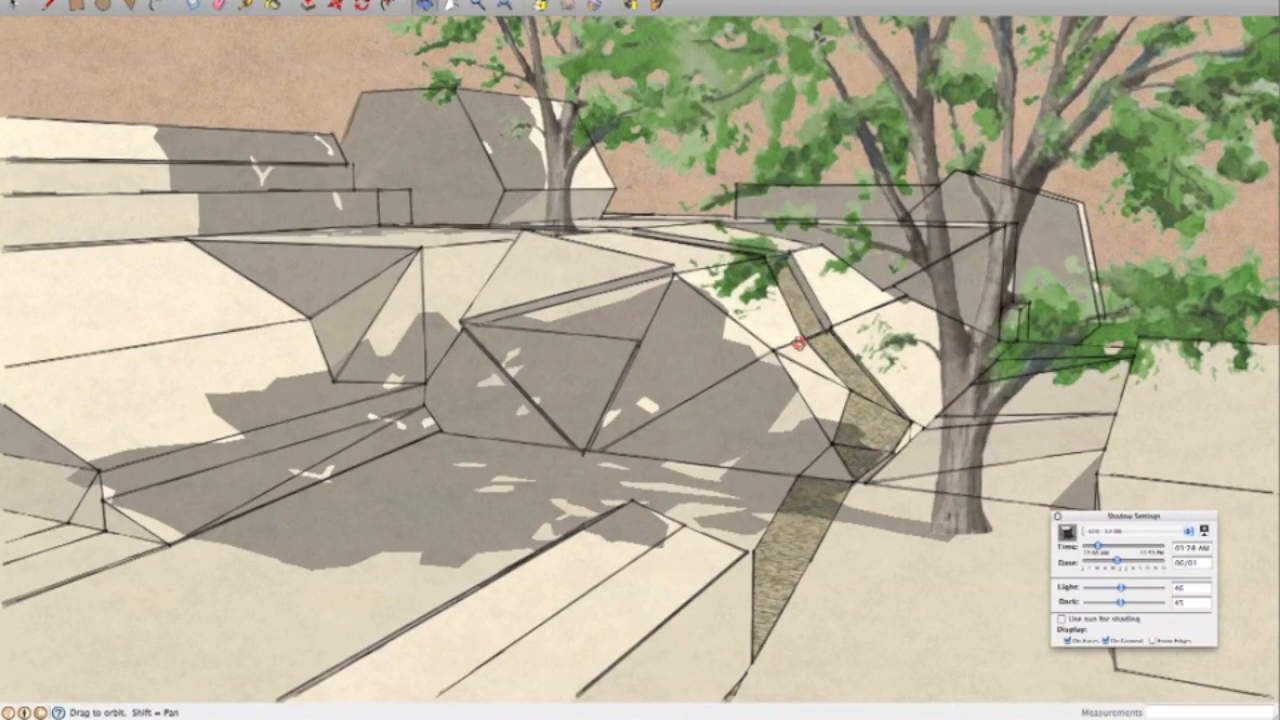
pyautogui.moveTo(836, 540)
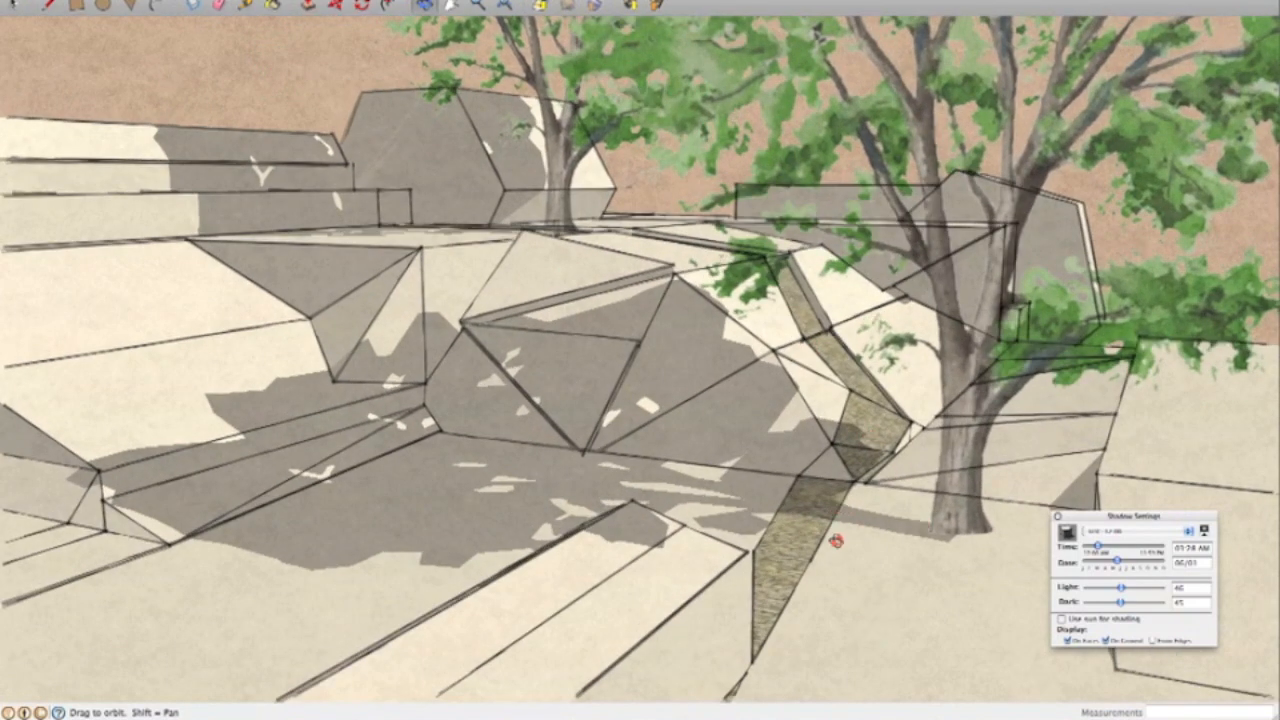
pyautogui.moveTo(872, 580)
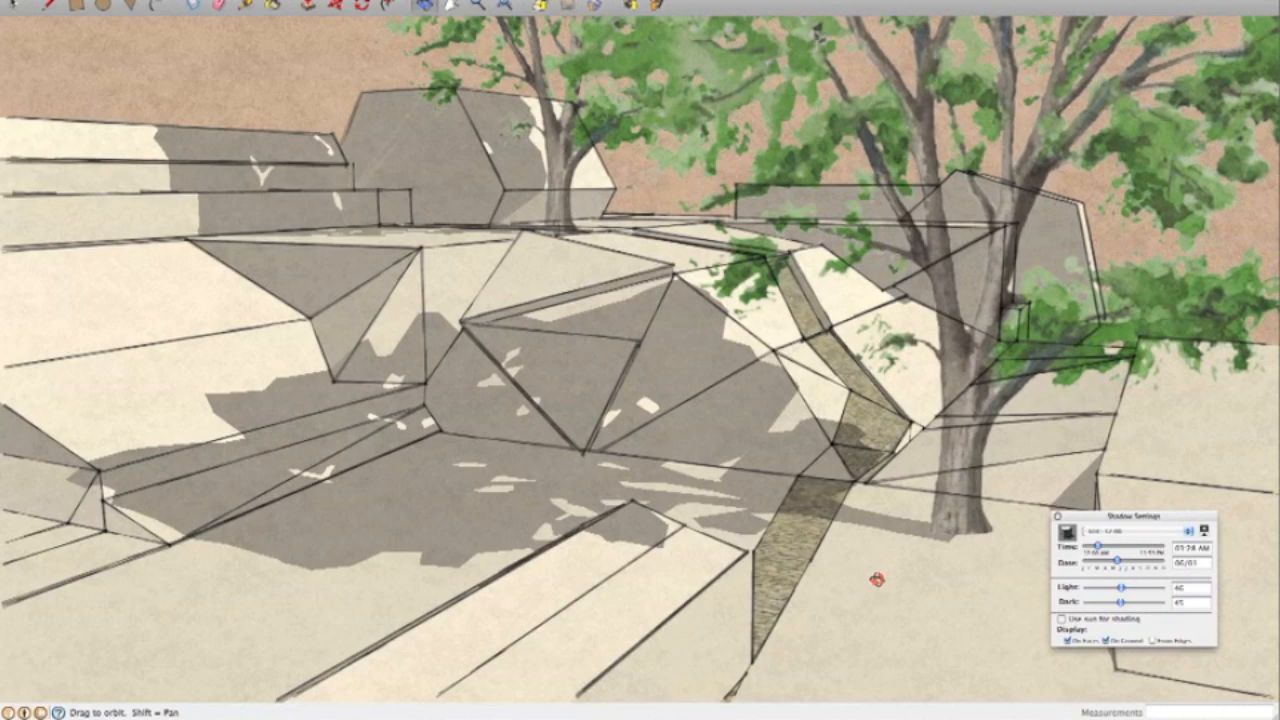
pyautogui.moveTo(876, 580); pyautogui.dragTo(716, 244)
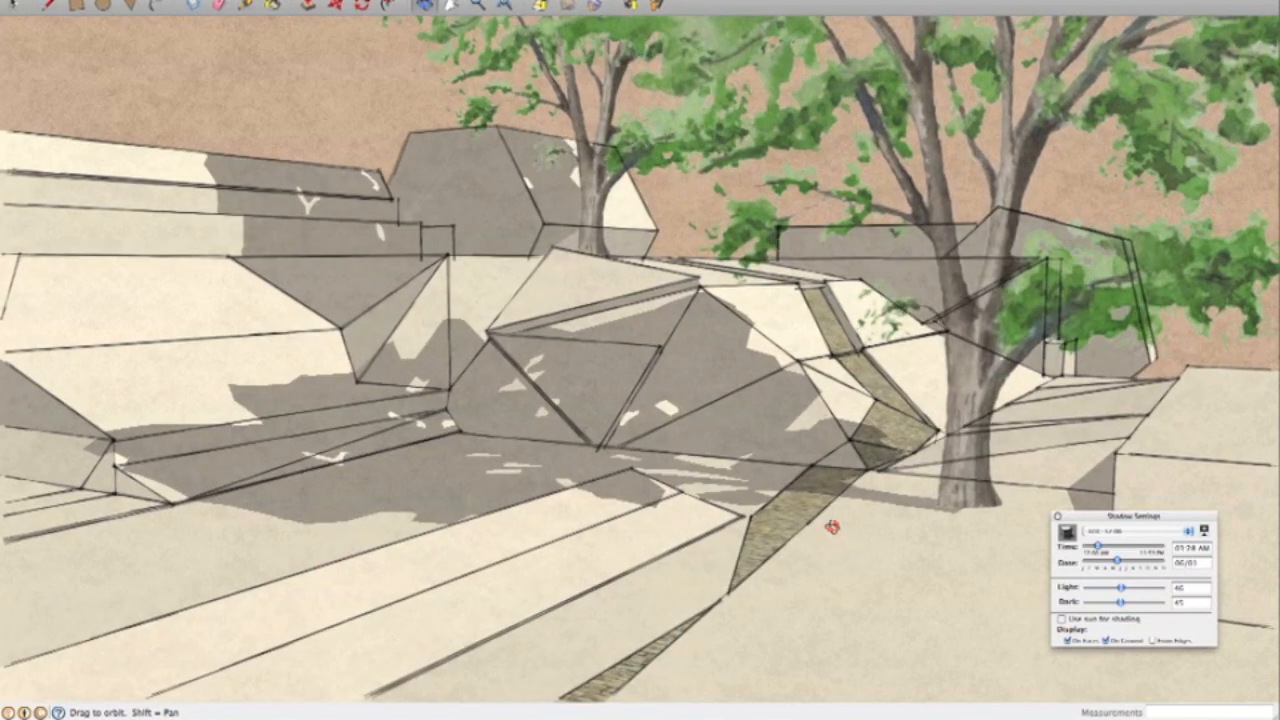
pyautogui.moveTo(920, 520)
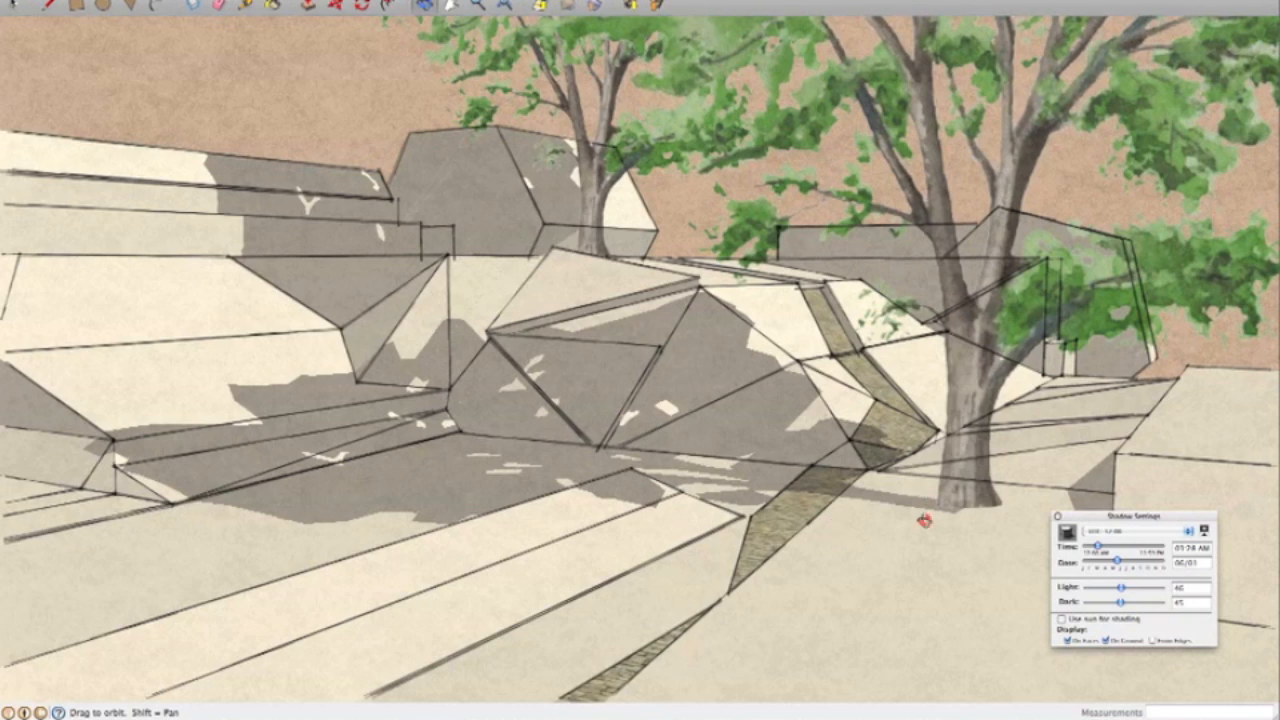
pyautogui.moveTo(968, 562)
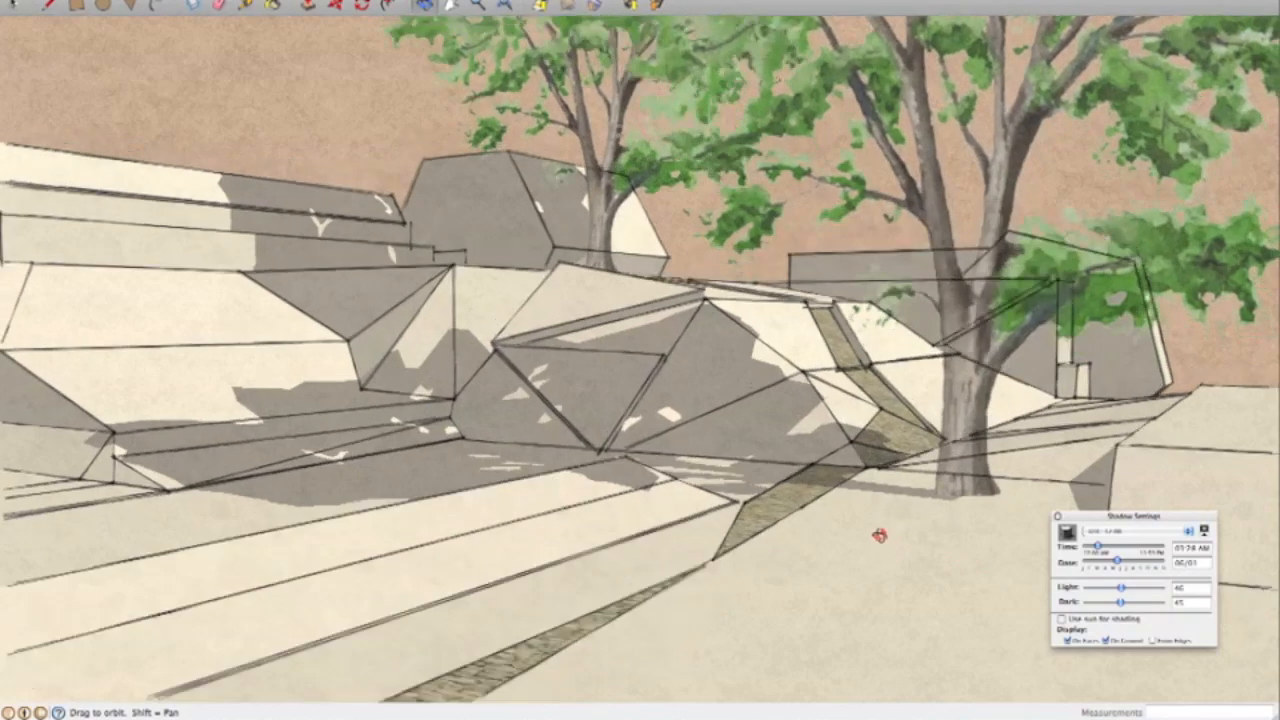
# Orbit slightly around the rock formations toward the large tree
pyautogui.moveTo(880, 536); pyautogui.dragTo(776, 600)
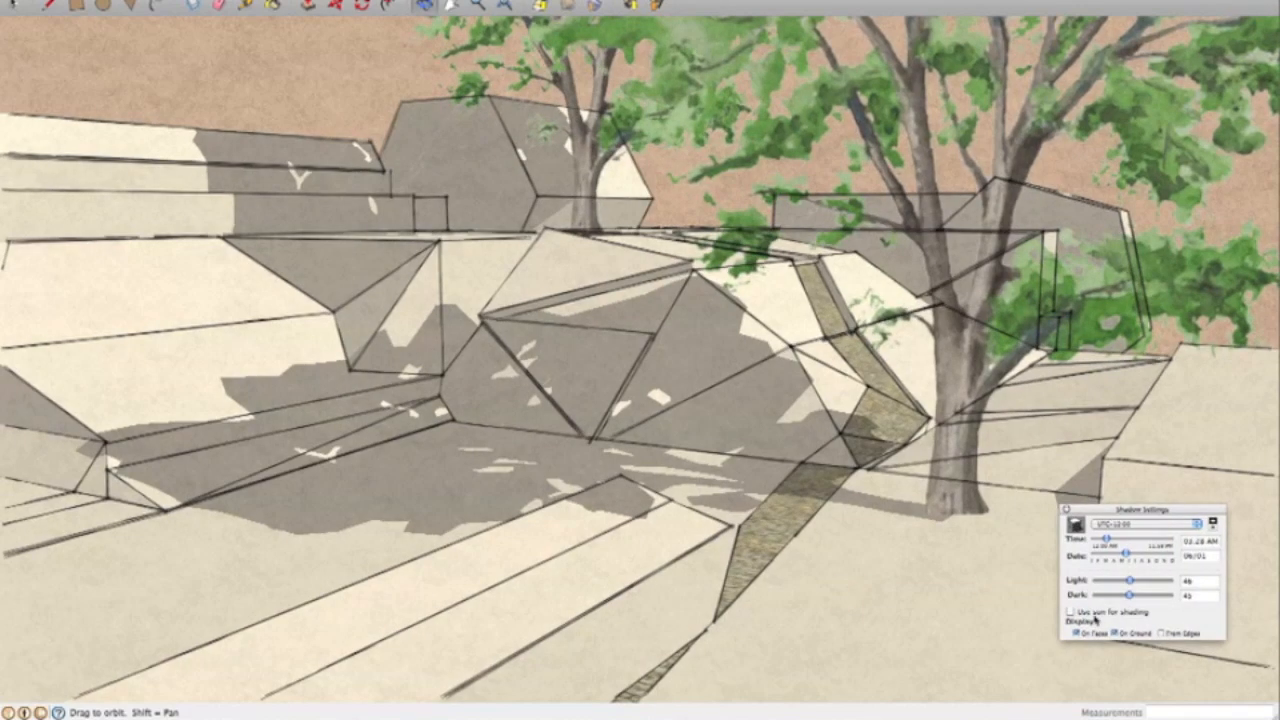
pyautogui.moveTo(948, 608)
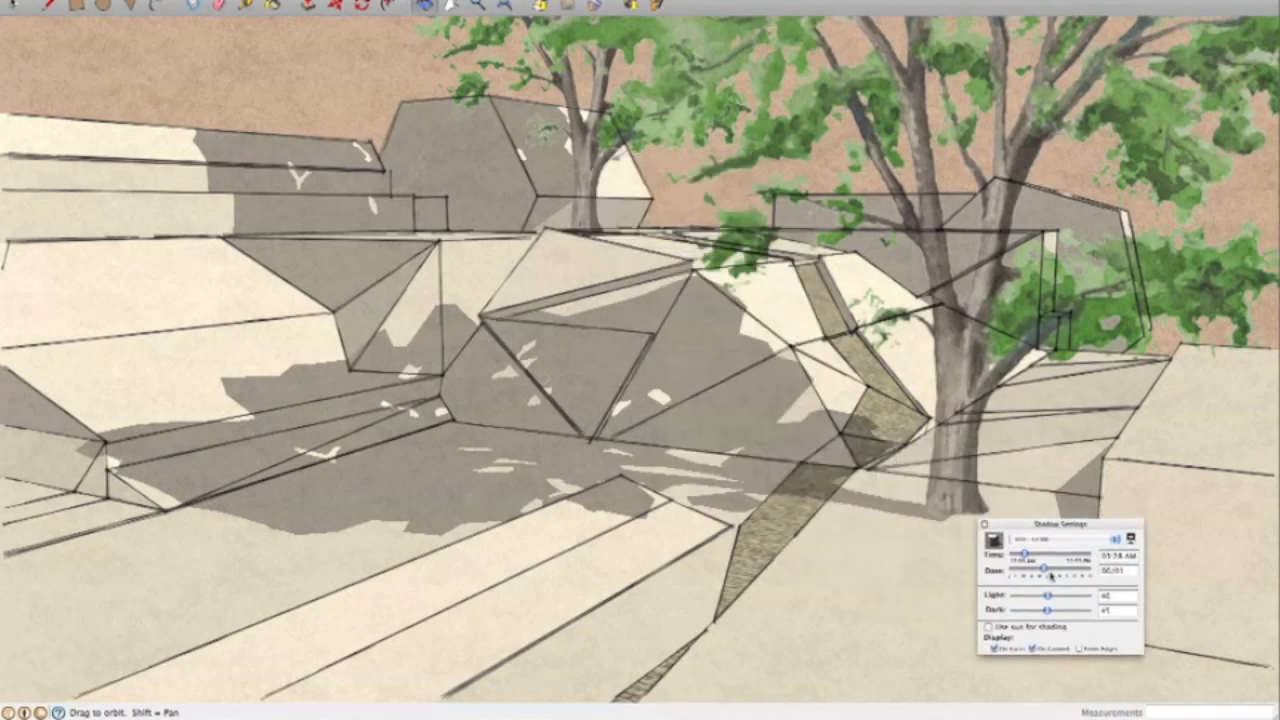
# Drag the Shadow Settings Time slider repeatedly until tree shadows dapple the central rock outcrop
pyautogui.moveTo(1032, 554); pyautogui.dragTo(1022, 554)
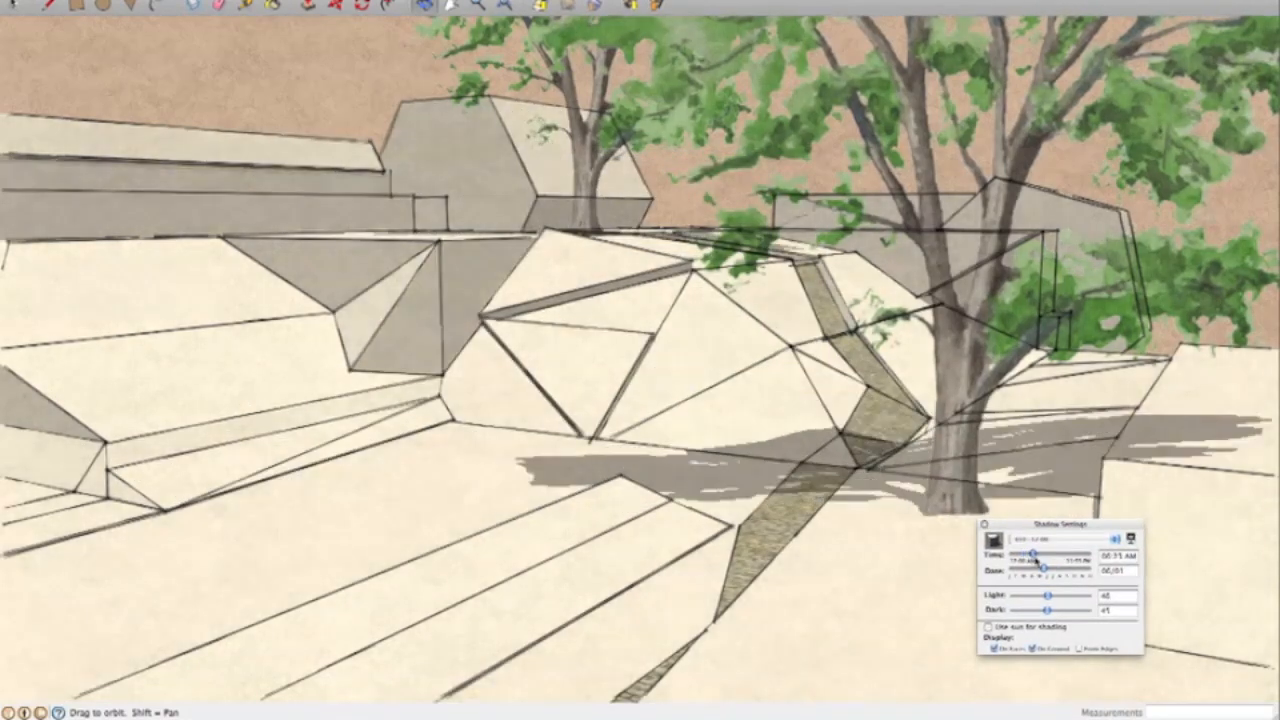
pyautogui.moveTo(1024, 556); pyautogui.dragTo(1038, 556)
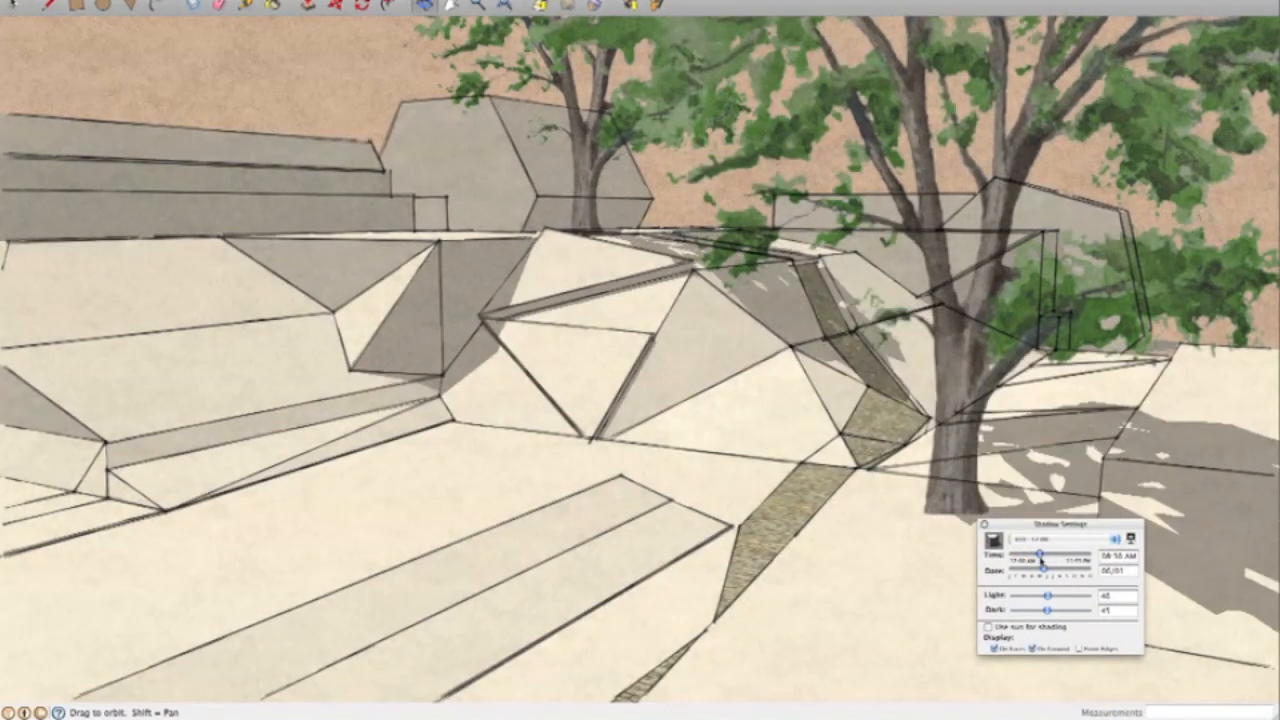
pyautogui.moveTo(1036, 556); pyautogui.dragTo(1020, 556)
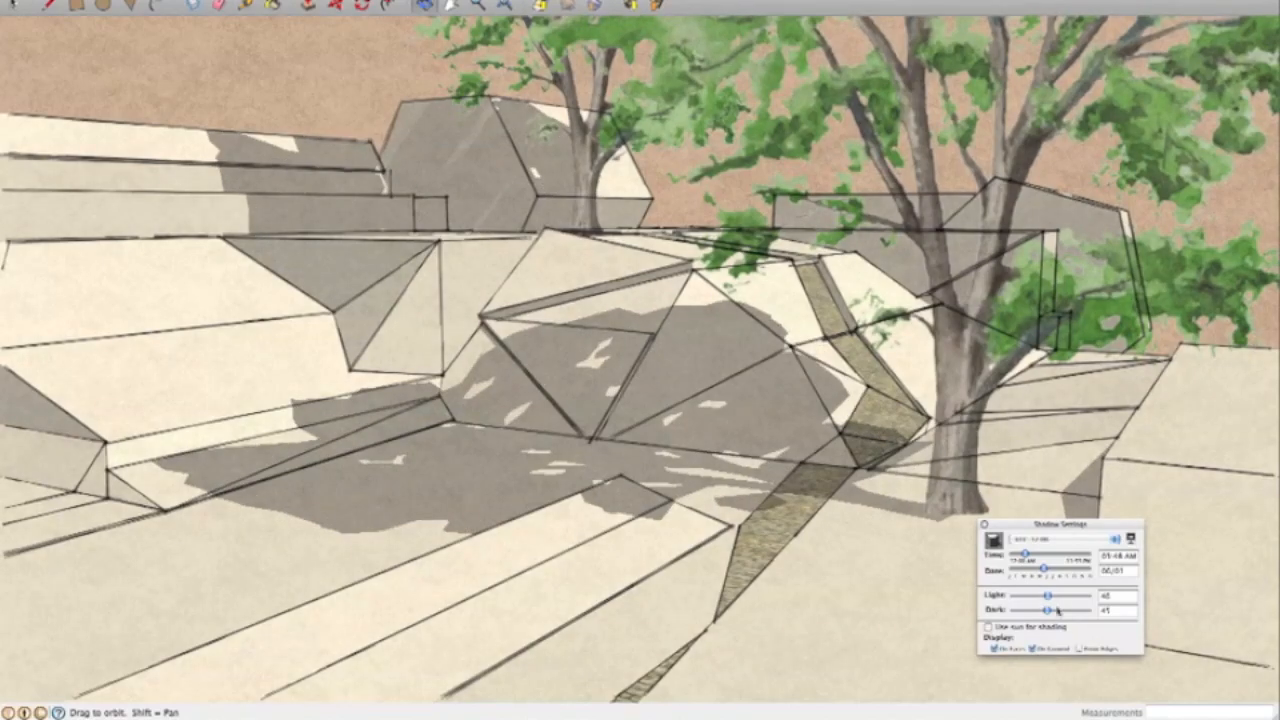
pyautogui.moveTo(1040, 568); pyautogui.dragTo(1060, 568)
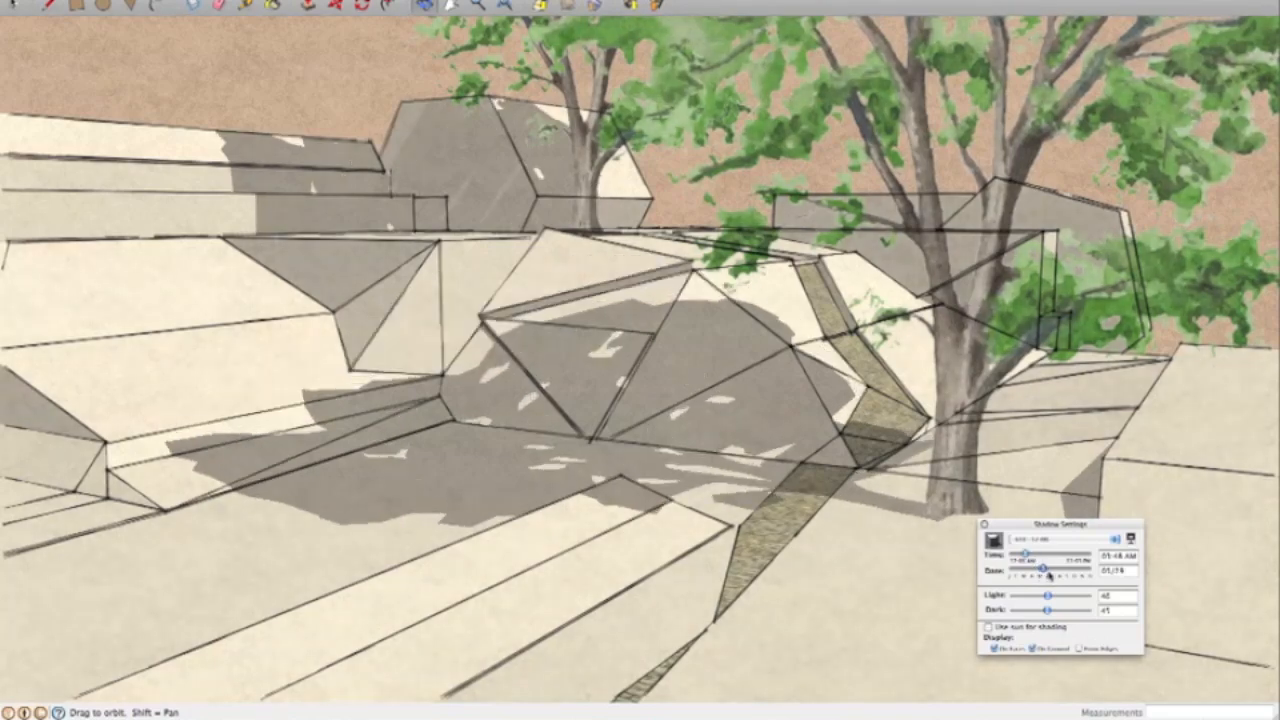
pyautogui.moveTo(1040, 568); pyautogui.dragTo(1076, 568)
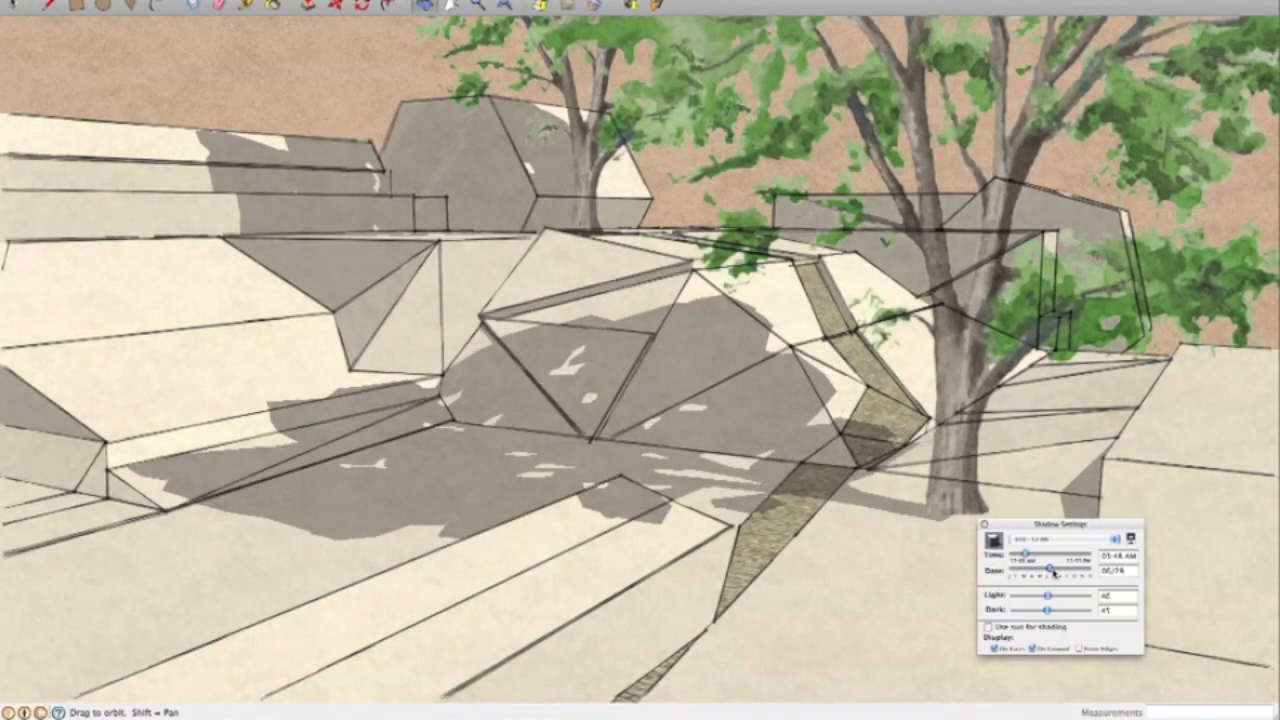
pyautogui.moveTo(1048, 568); pyautogui.dragTo(1052, 568)
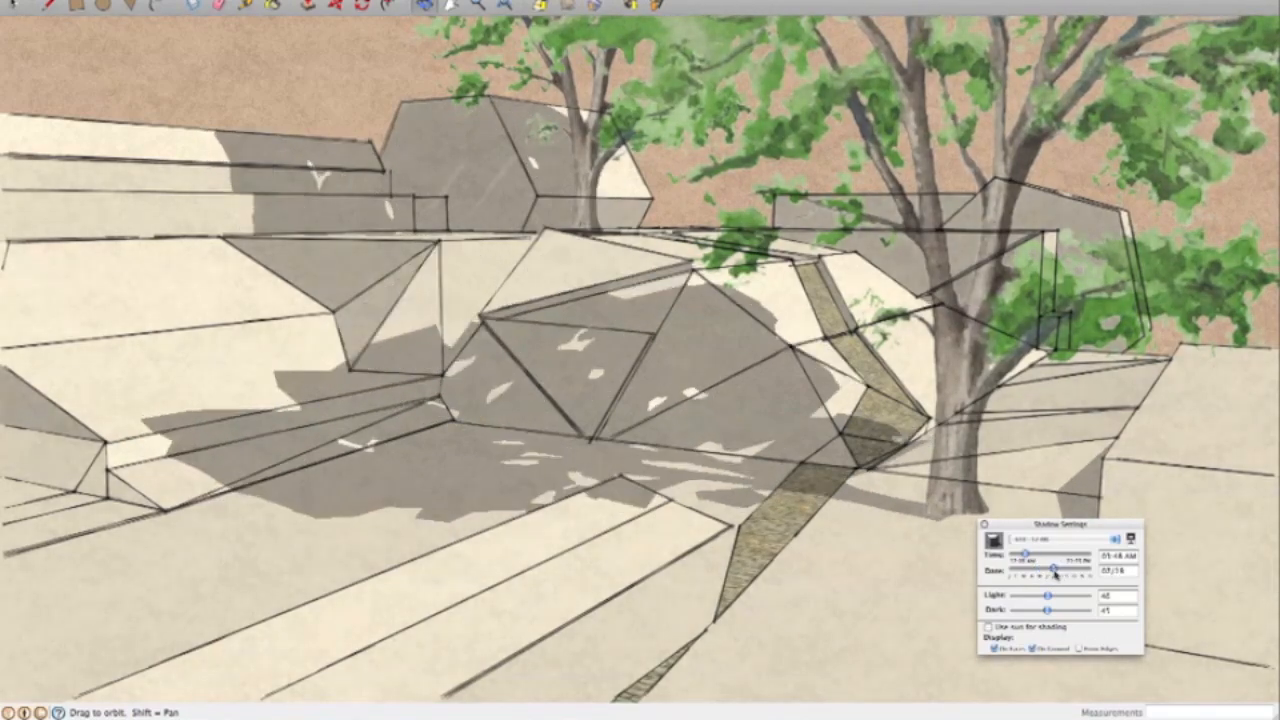
pyautogui.moveTo(1056, 568); pyautogui.dragTo(1068, 568)
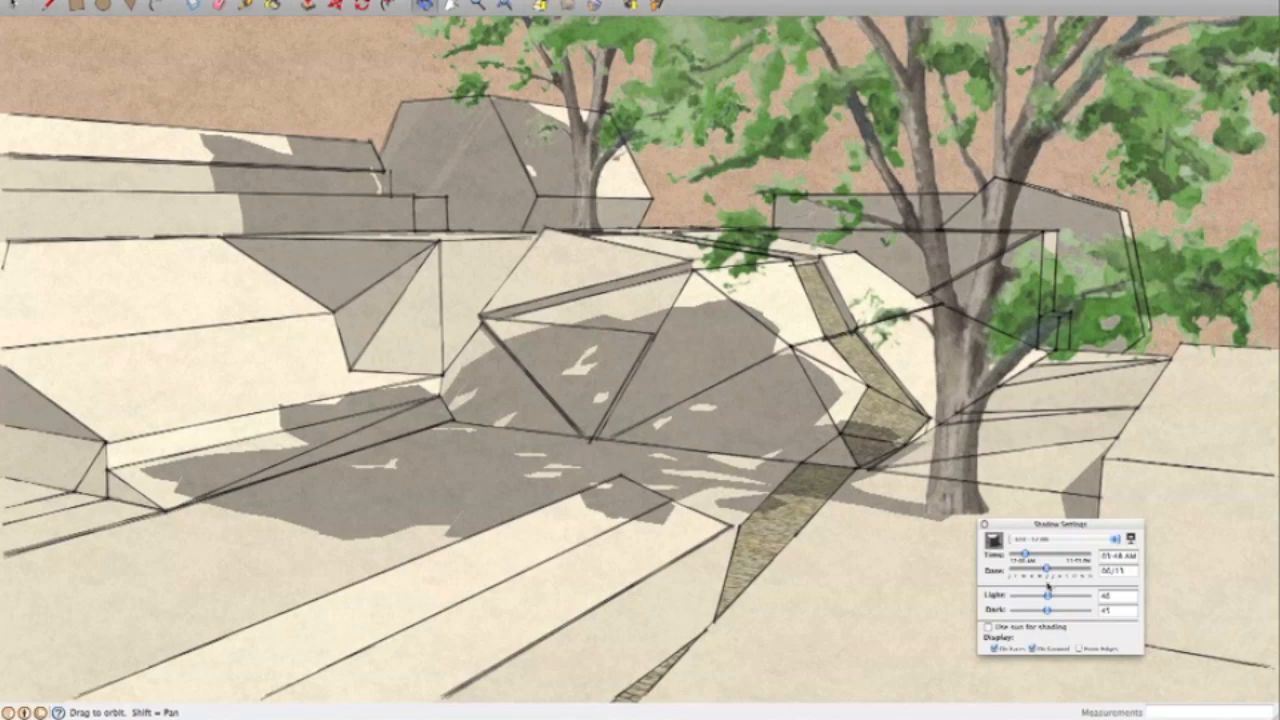
pyautogui.moveTo(1046, 568); pyautogui.dragTo(1050, 568)
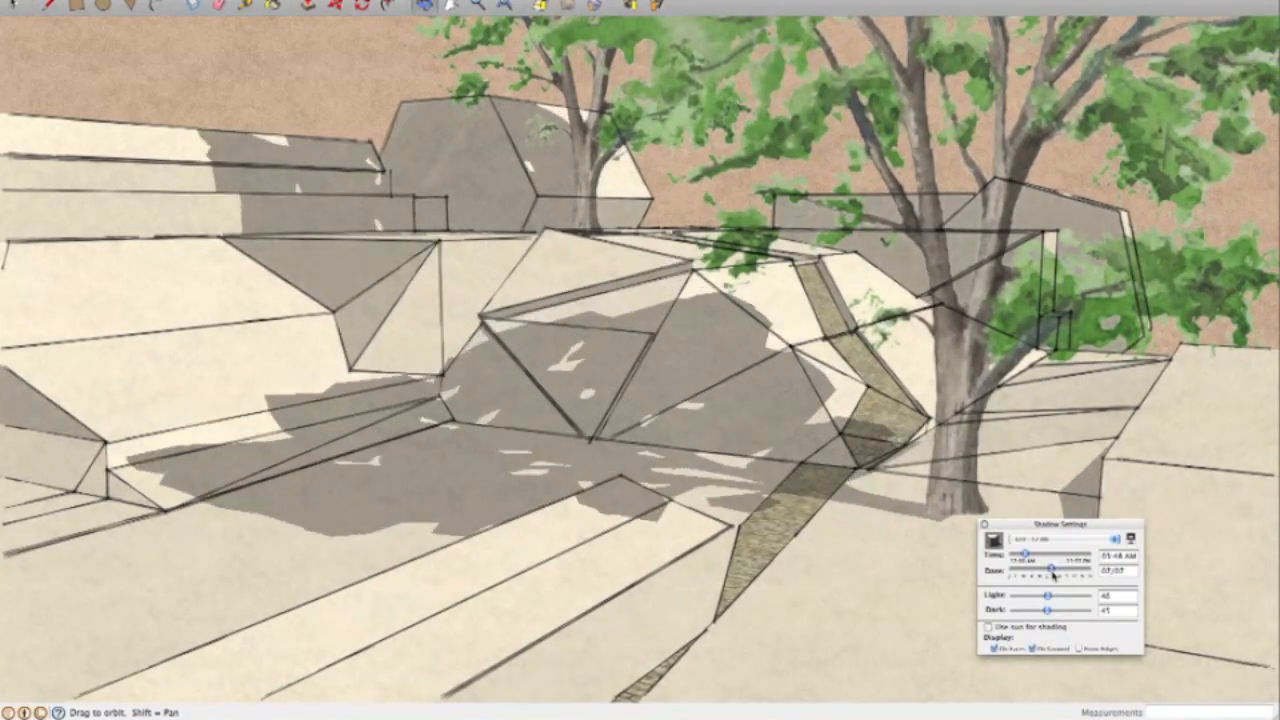
pyautogui.moveTo(1044, 572); pyautogui.dragTo(1052, 572)
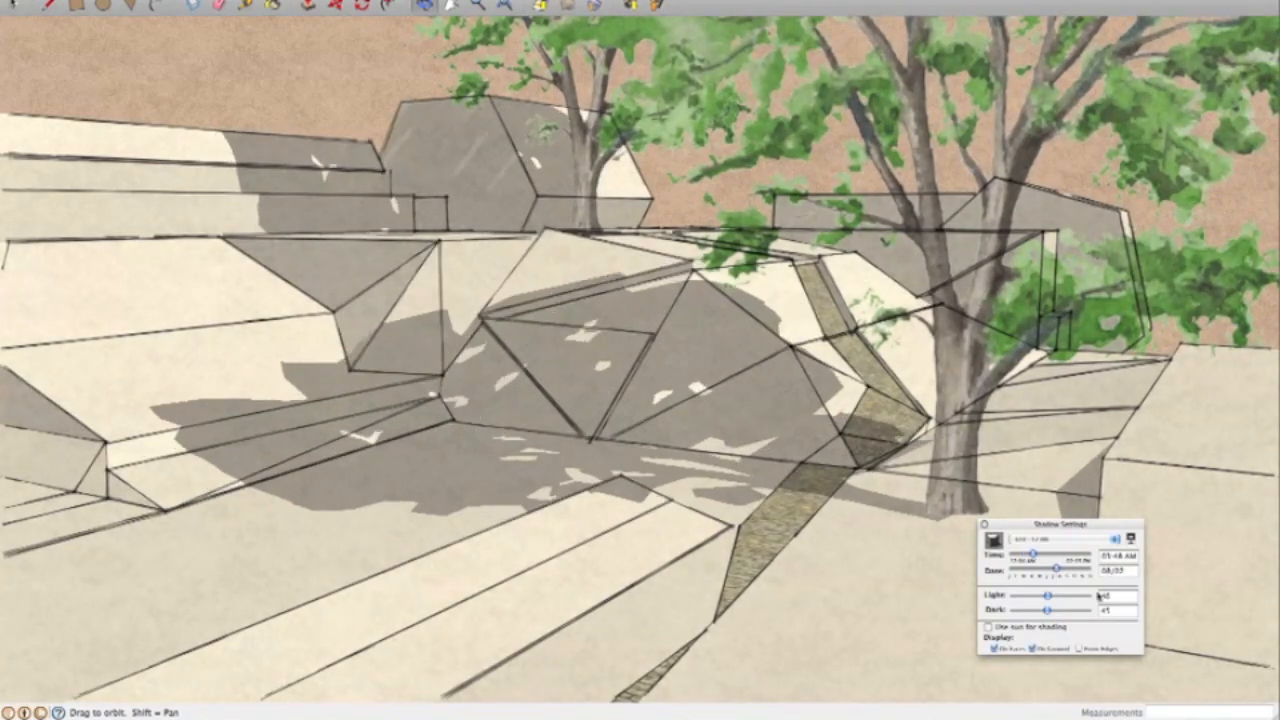
pyautogui.moveTo(1048, 566); pyautogui.dragTo(1064, 566)
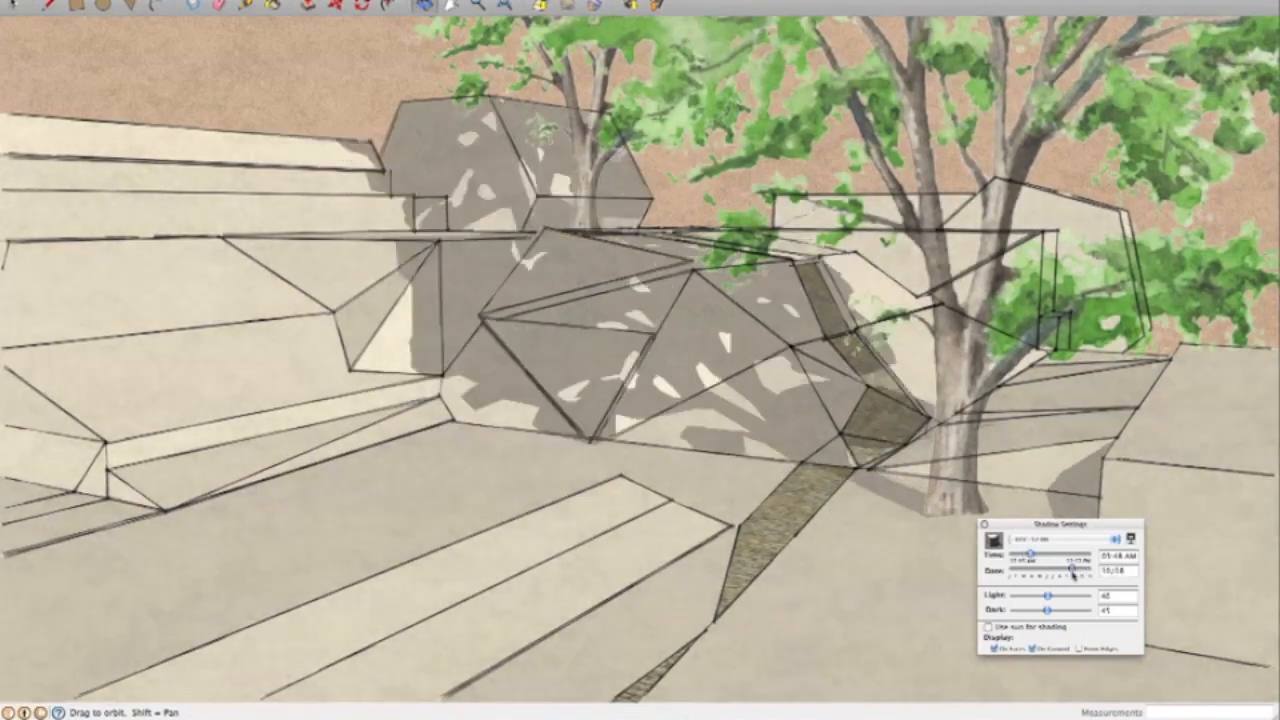
pyautogui.moveTo(1070, 570); pyautogui.dragTo(1050, 570)
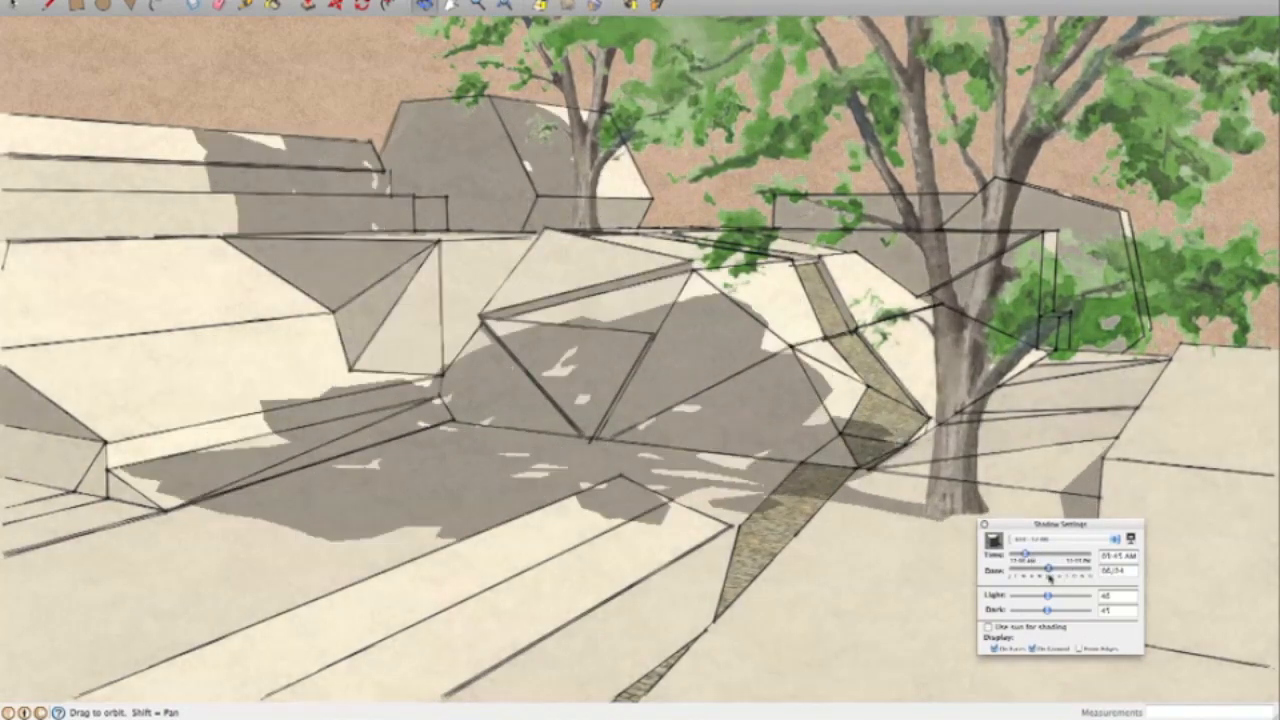
pyautogui.moveTo(1044, 568); pyautogui.dragTo(1036, 568)
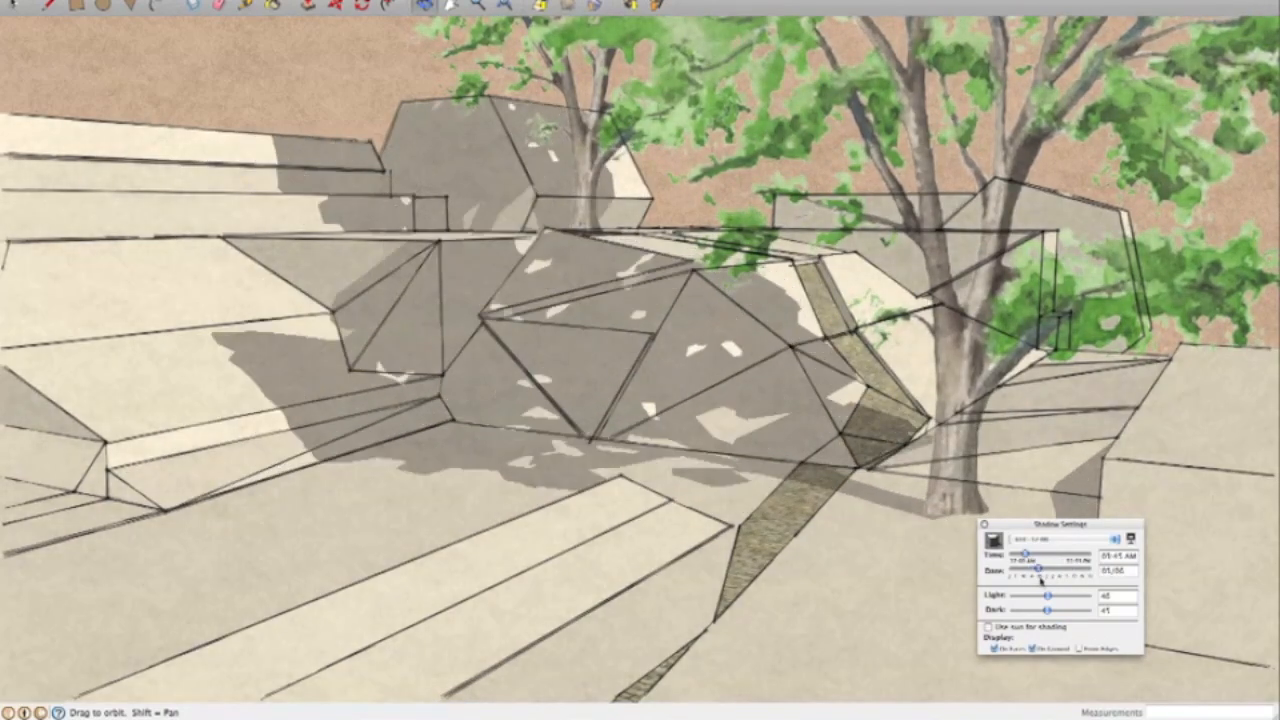
pyautogui.moveTo(1036, 568); pyautogui.dragTo(1060, 568)
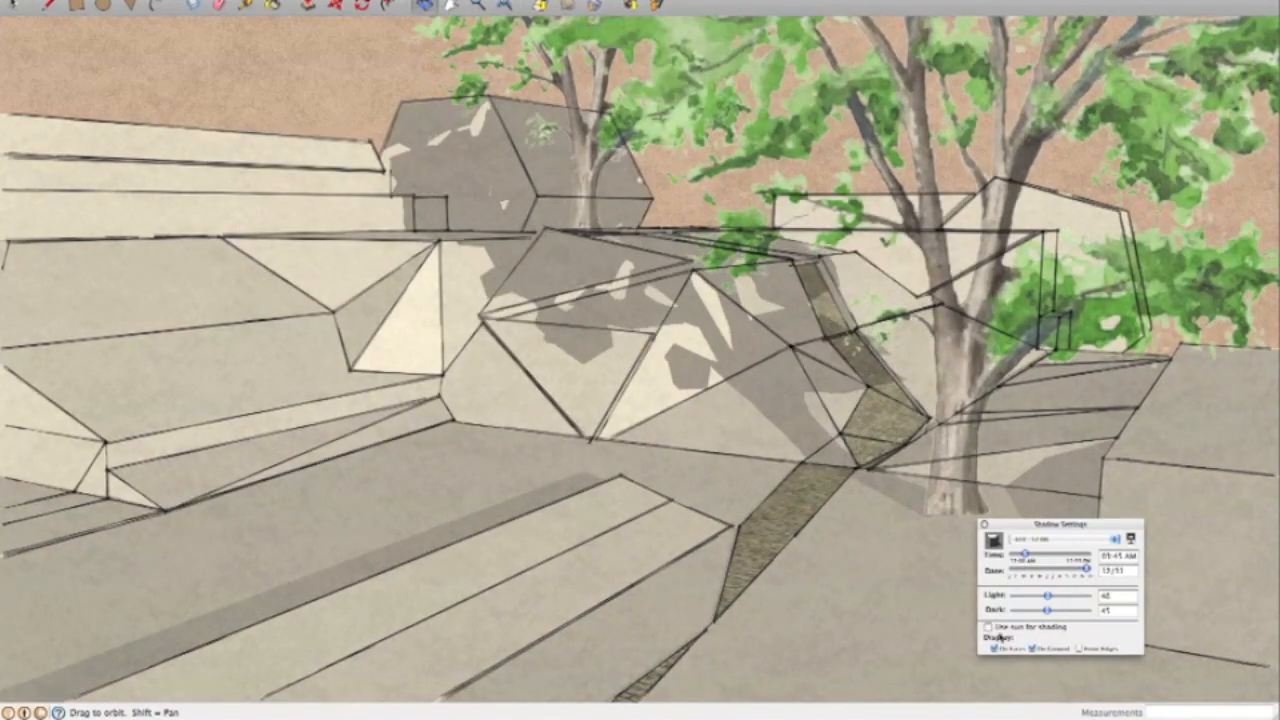
# Shift the sun time so most rock faces sit in shade, then orbit to a wider terrain view
pyautogui.moveTo(1028, 552); pyautogui.dragTo(1036, 552)
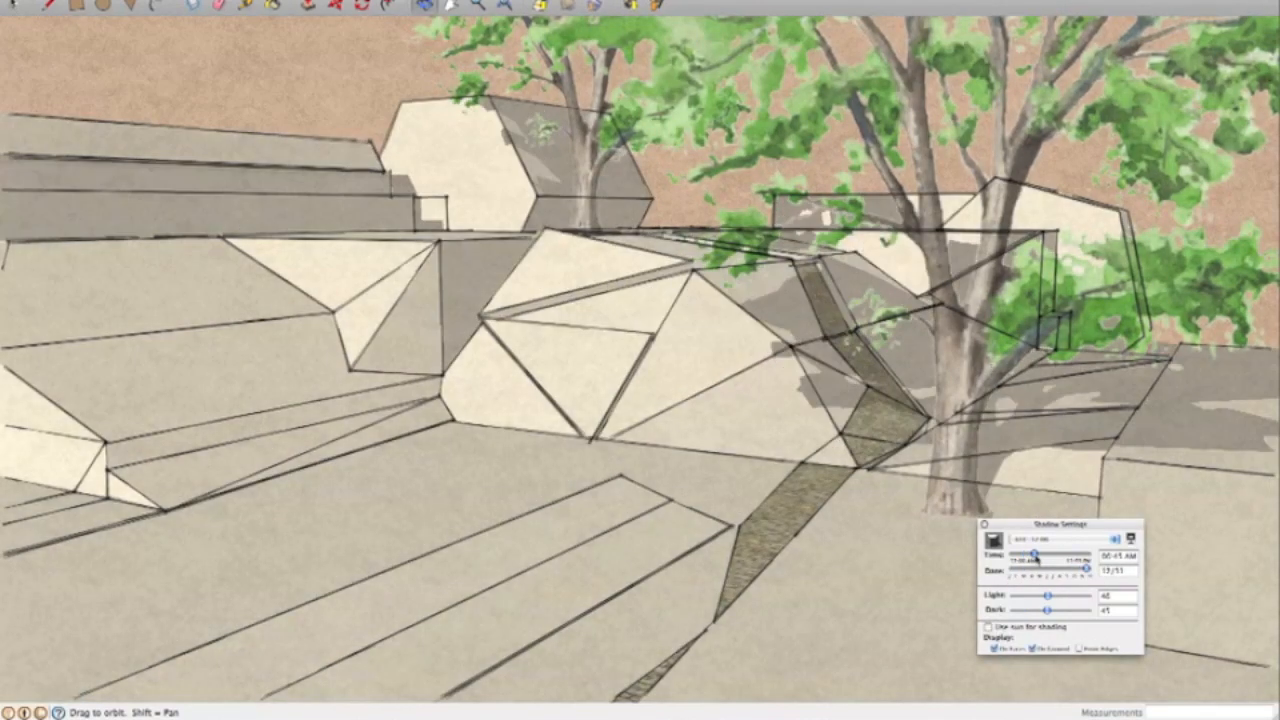
pyautogui.moveTo(1036, 558); pyautogui.dragTo(1030, 558)
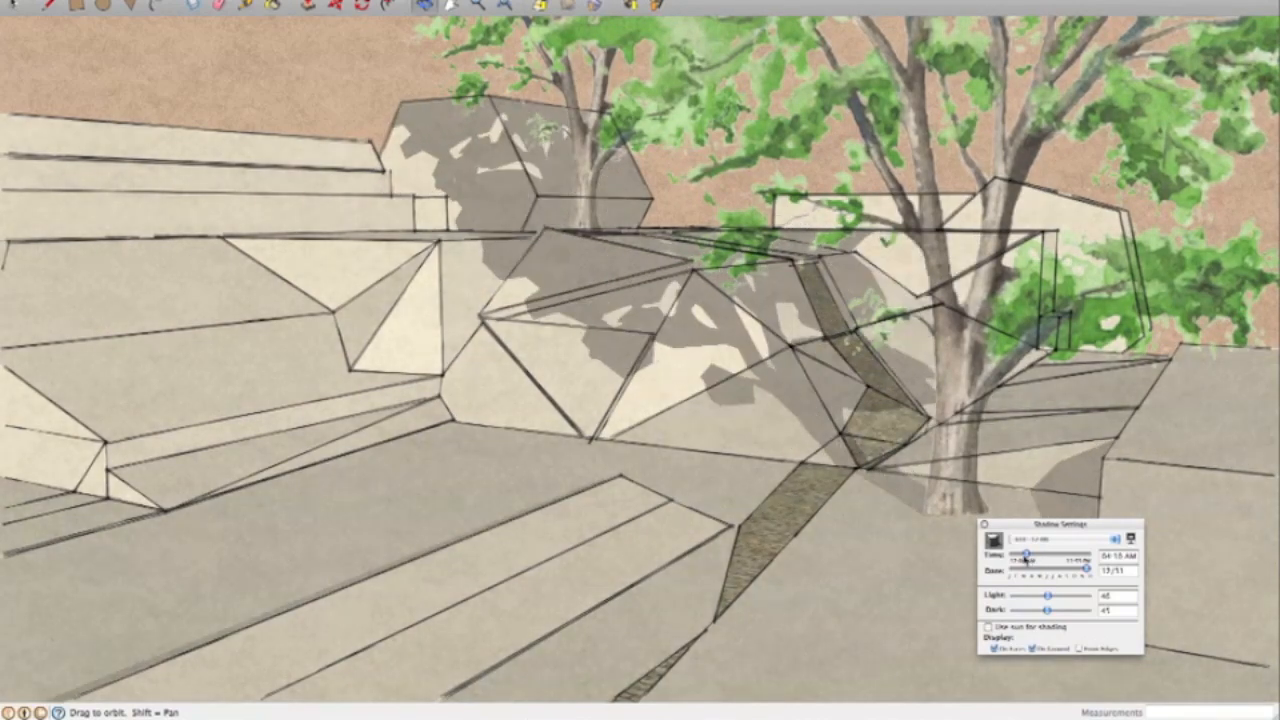
pyautogui.moveTo(1024, 554); pyautogui.dragTo(1050, 554)
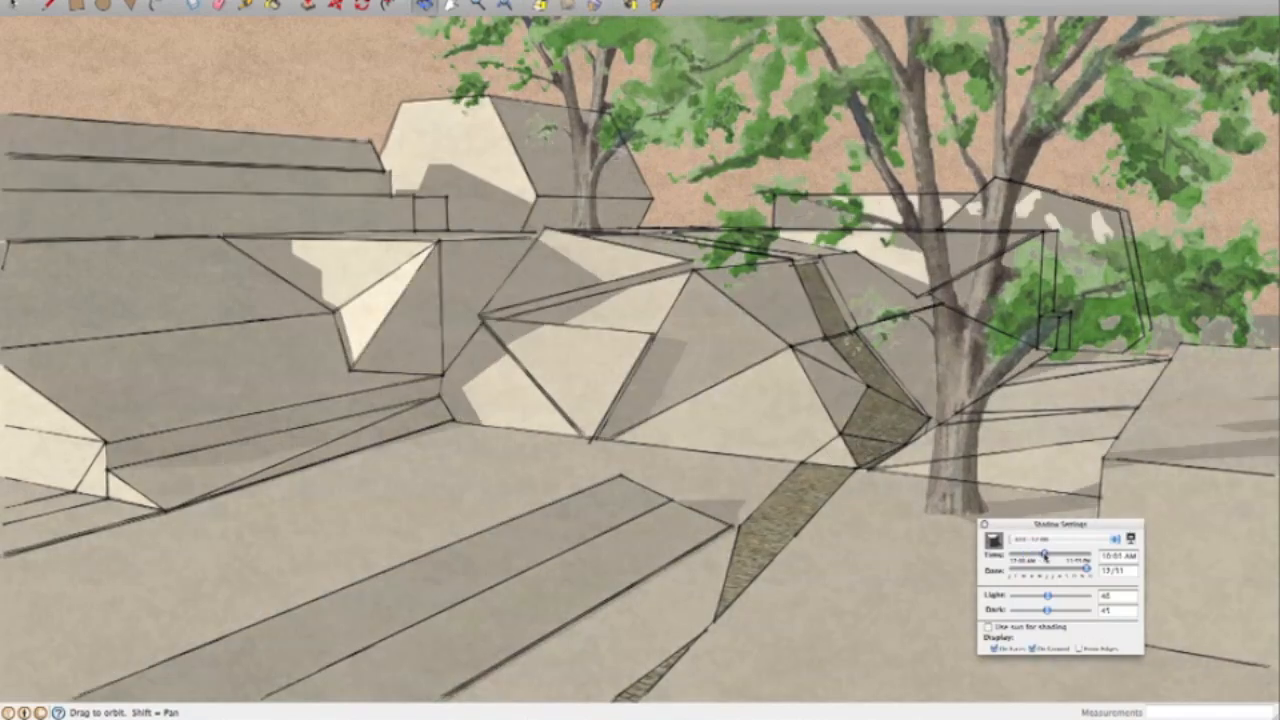
pyautogui.moveTo(1016, 554); pyautogui.dragTo(1036, 554)
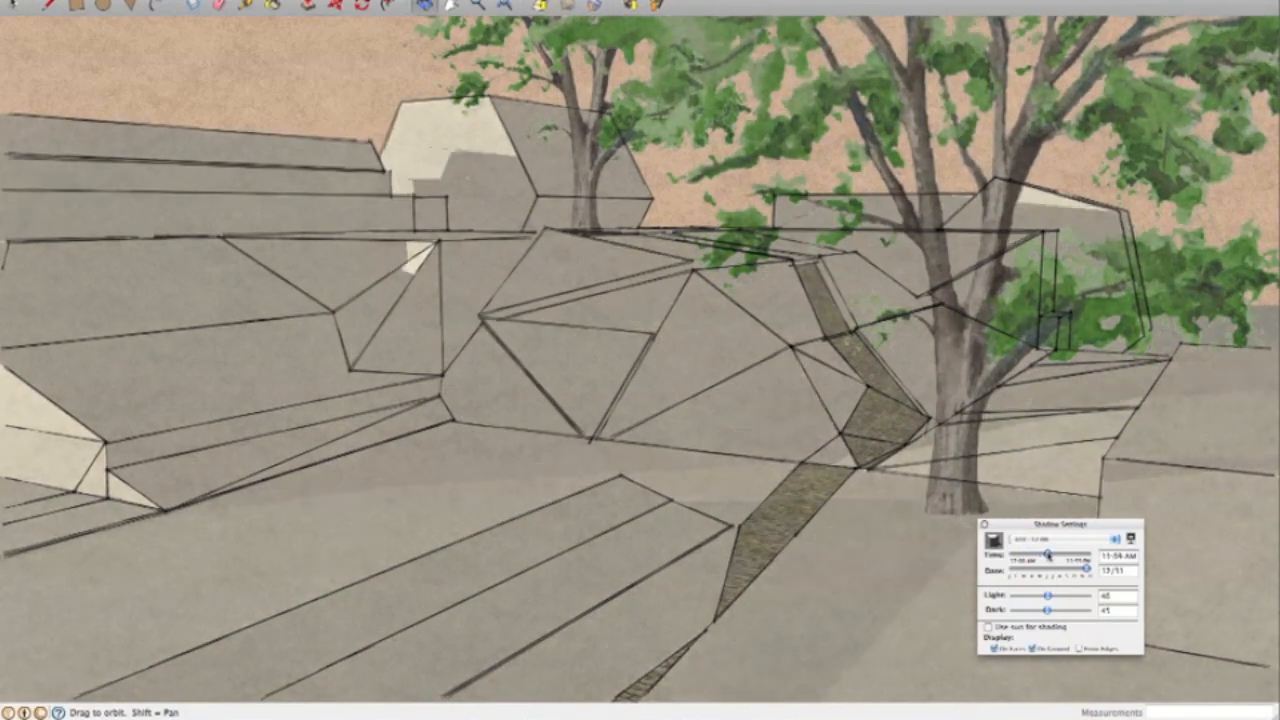
pyautogui.moveTo(1044, 556); pyautogui.dragTo(1040, 556)
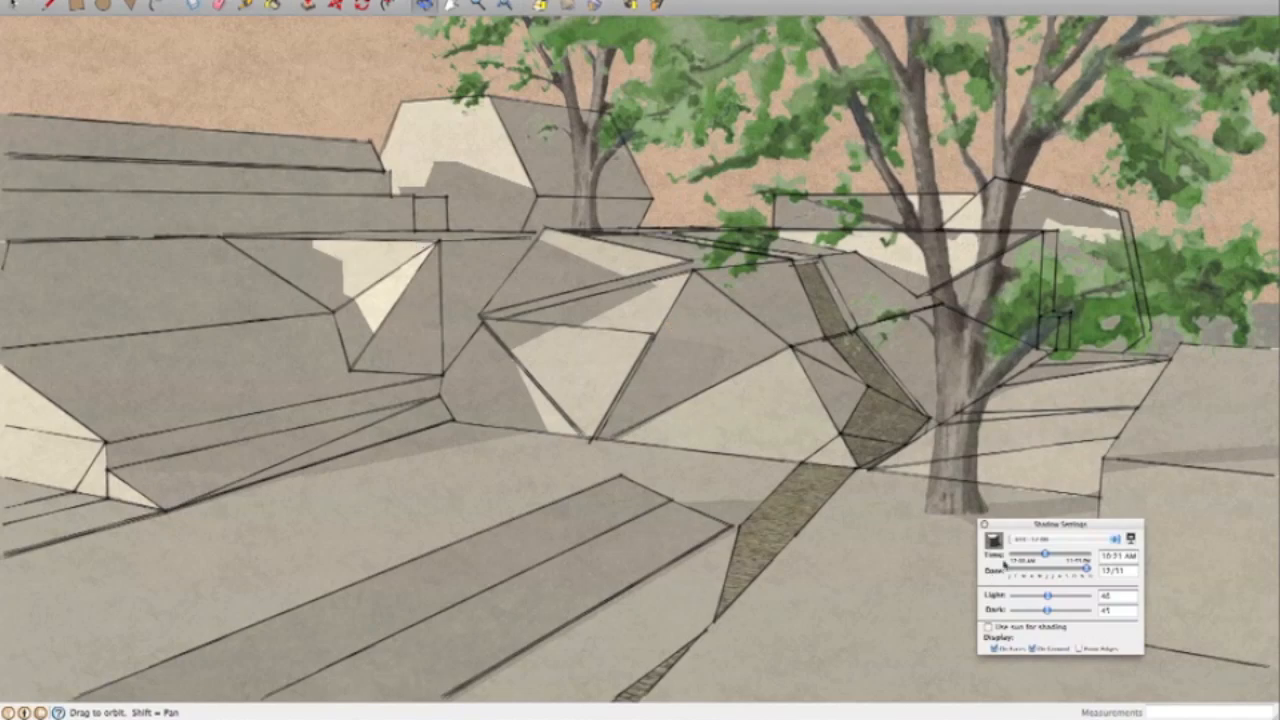
pyautogui.moveTo(1044, 556); pyautogui.dragTo(1020, 556)
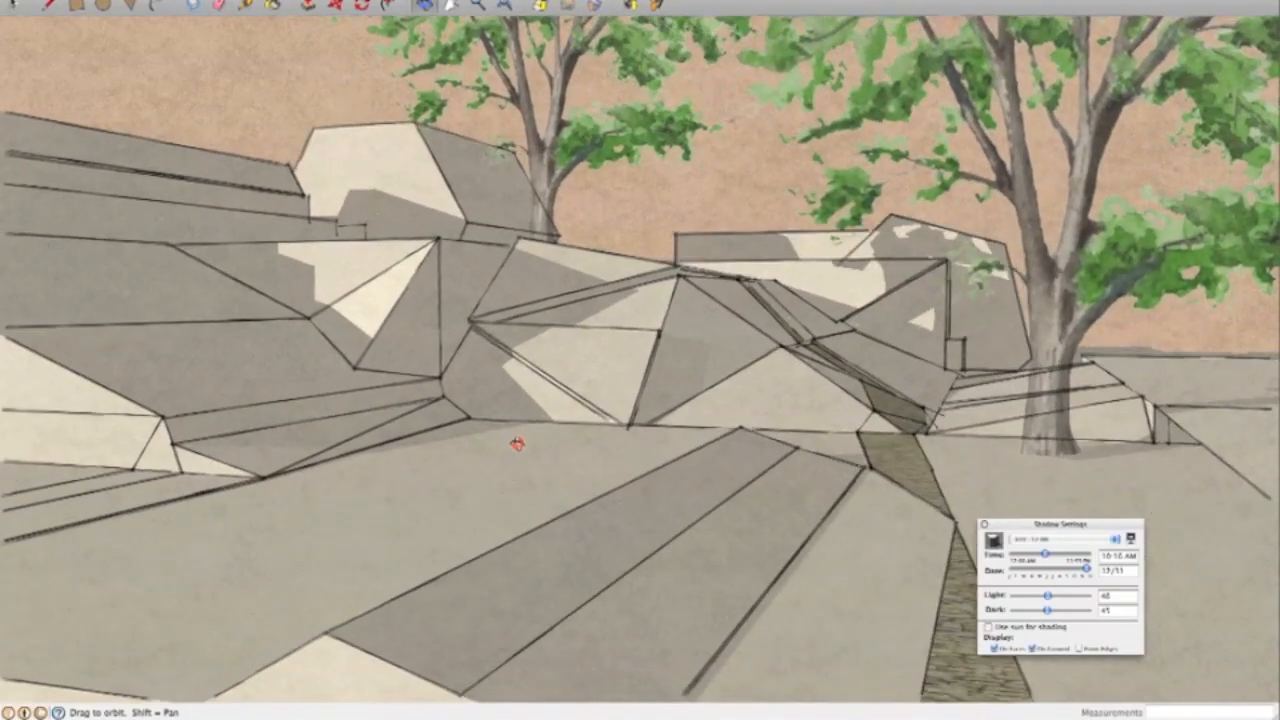
# Shift the view along the rock ledges, deepen the shade with the Time slider, and orbit toward the tree
pyautogui.moveTo(516, 444); pyautogui.dragTo(562, 456)
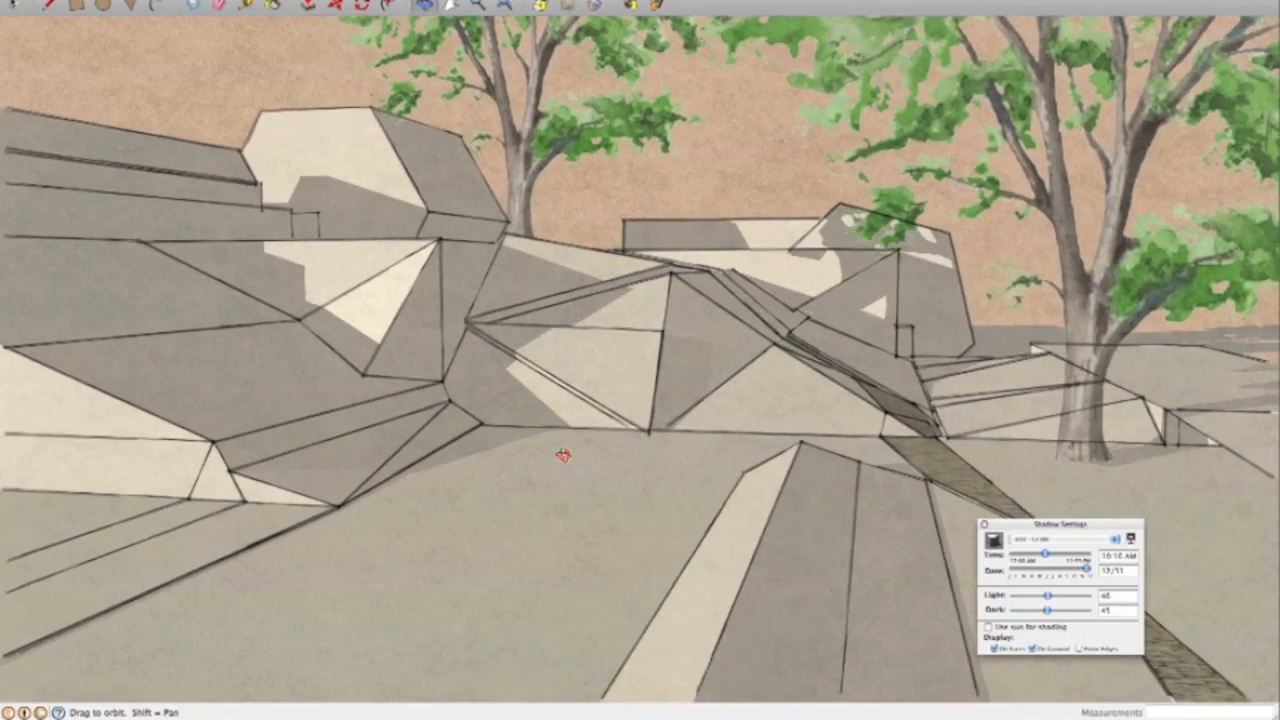
pyautogui.moveTo(560, 450); pyautogui.dragTo(550, 444)
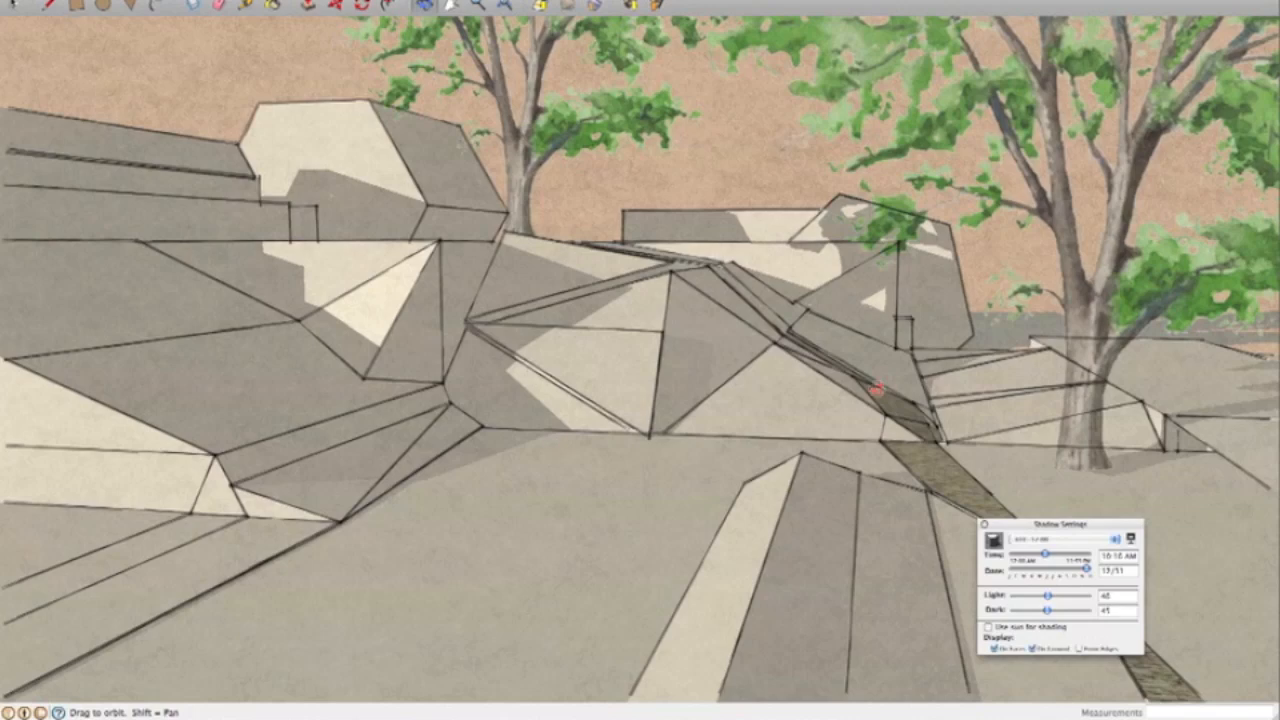
pyautogui.moveTo(820, 420)
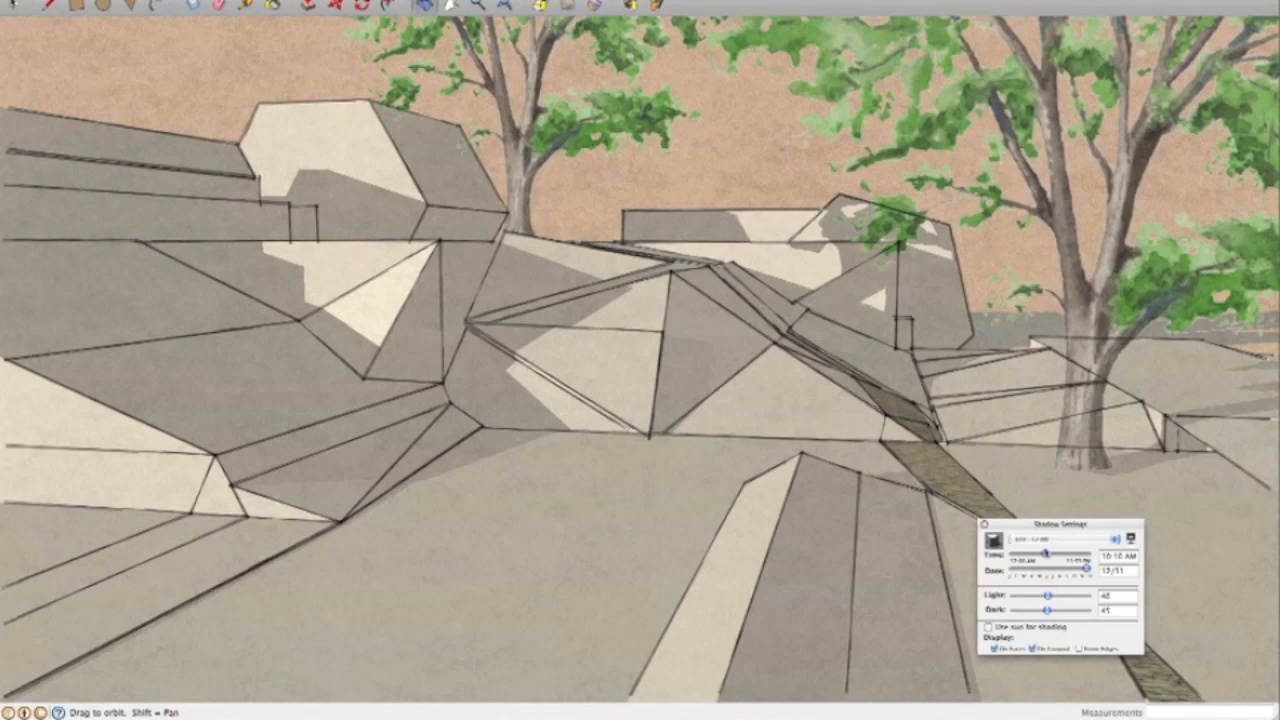
pyautogui.moveTo(1040, 556); pyautogui.dragTo(1048, 556)
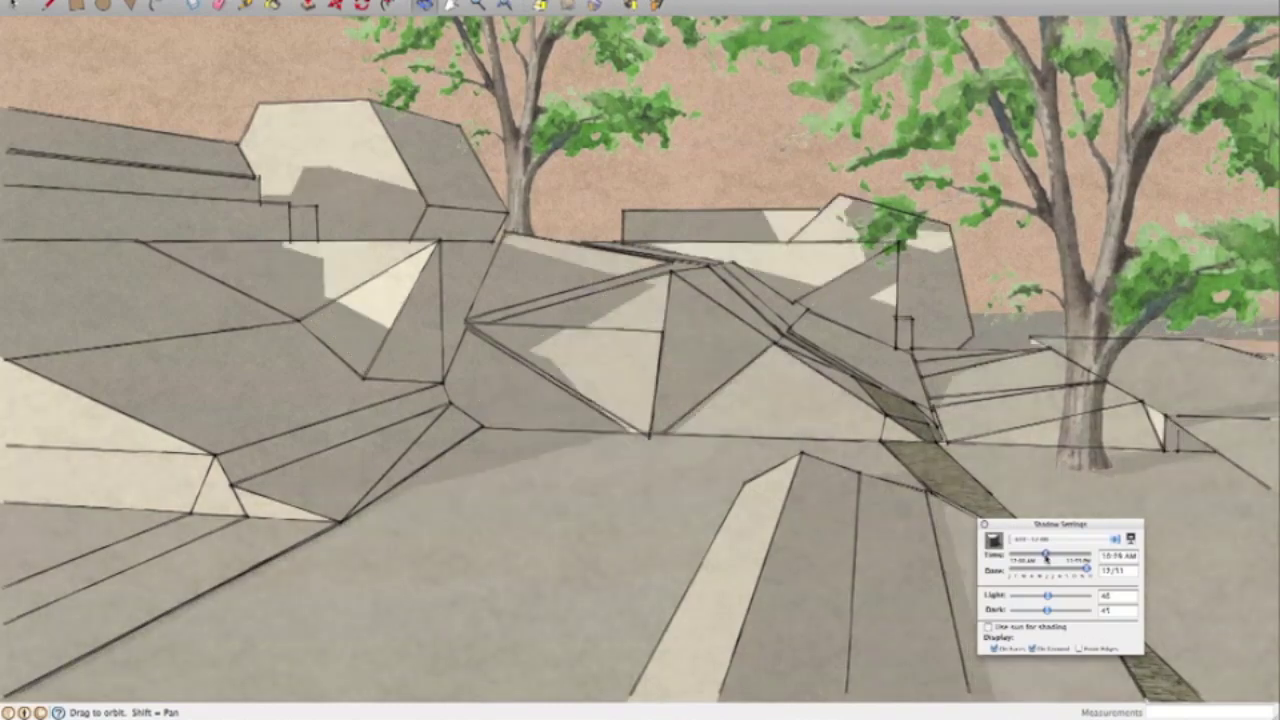
pyautogui.moveTo(1044, 554); pyautogui.dragTo(1030, 554)
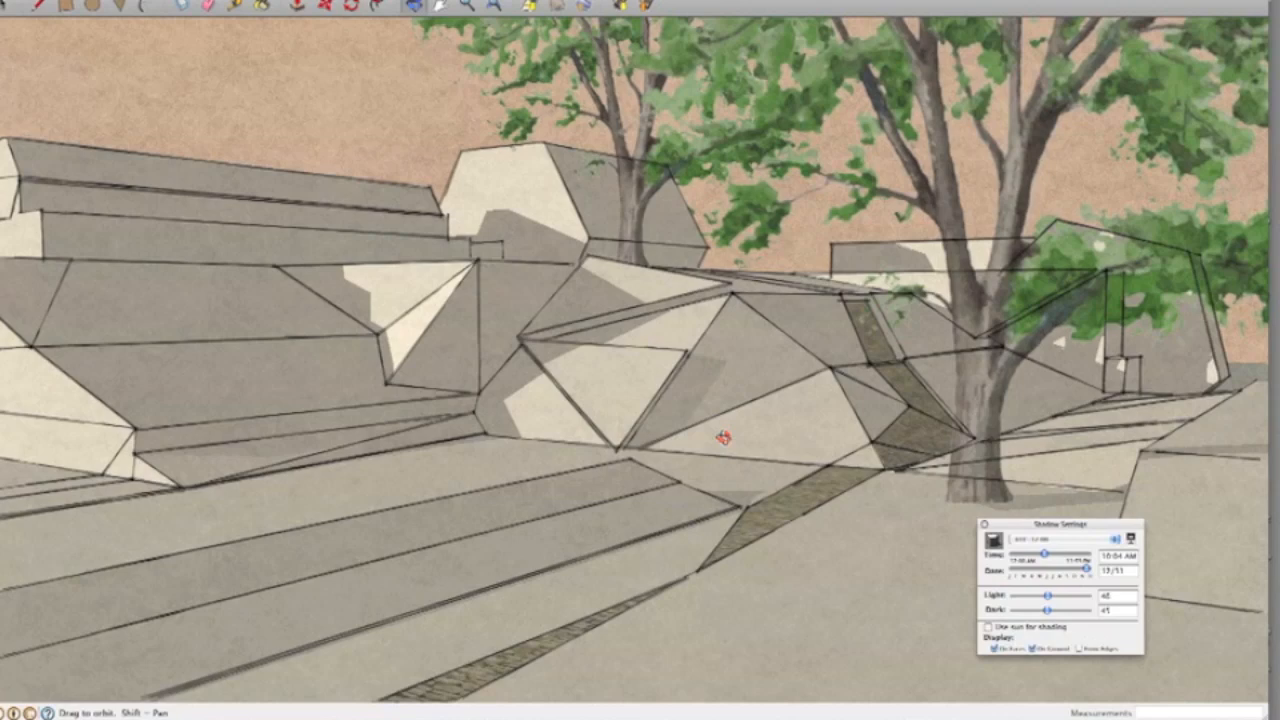
pyautogui.moveTo(710, 452)
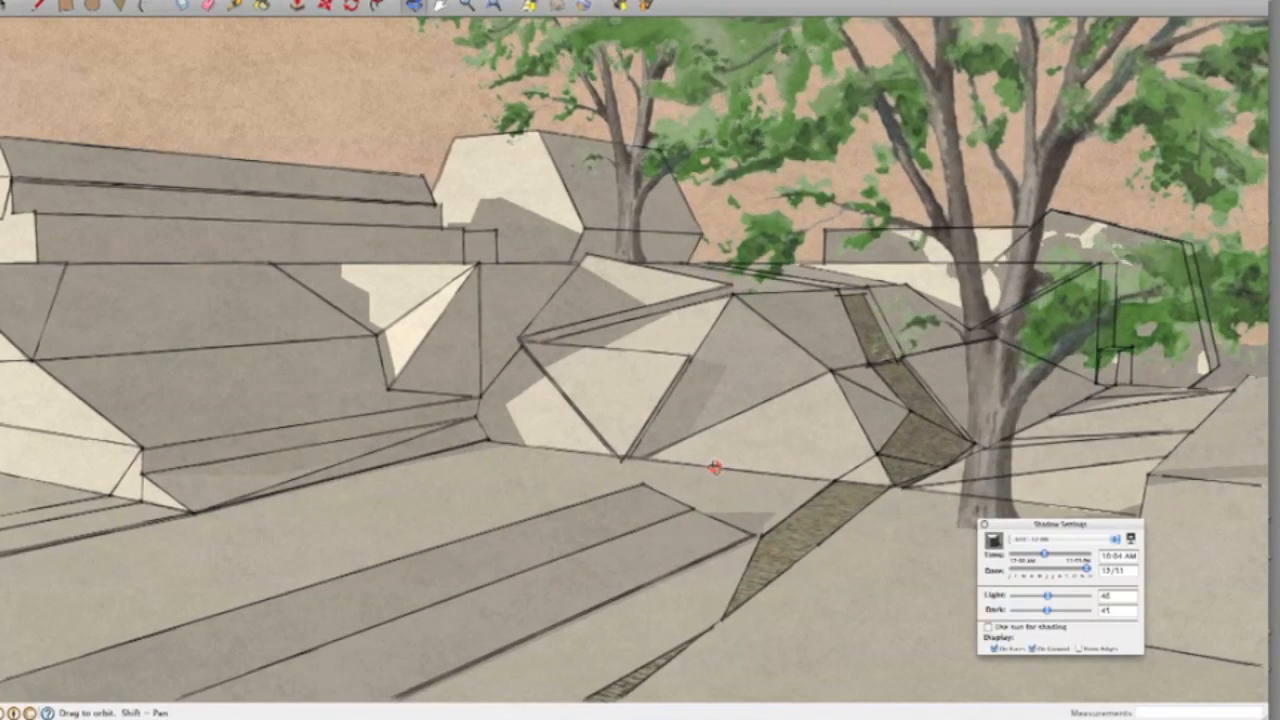
pyautogui.moveTo(684, 488)
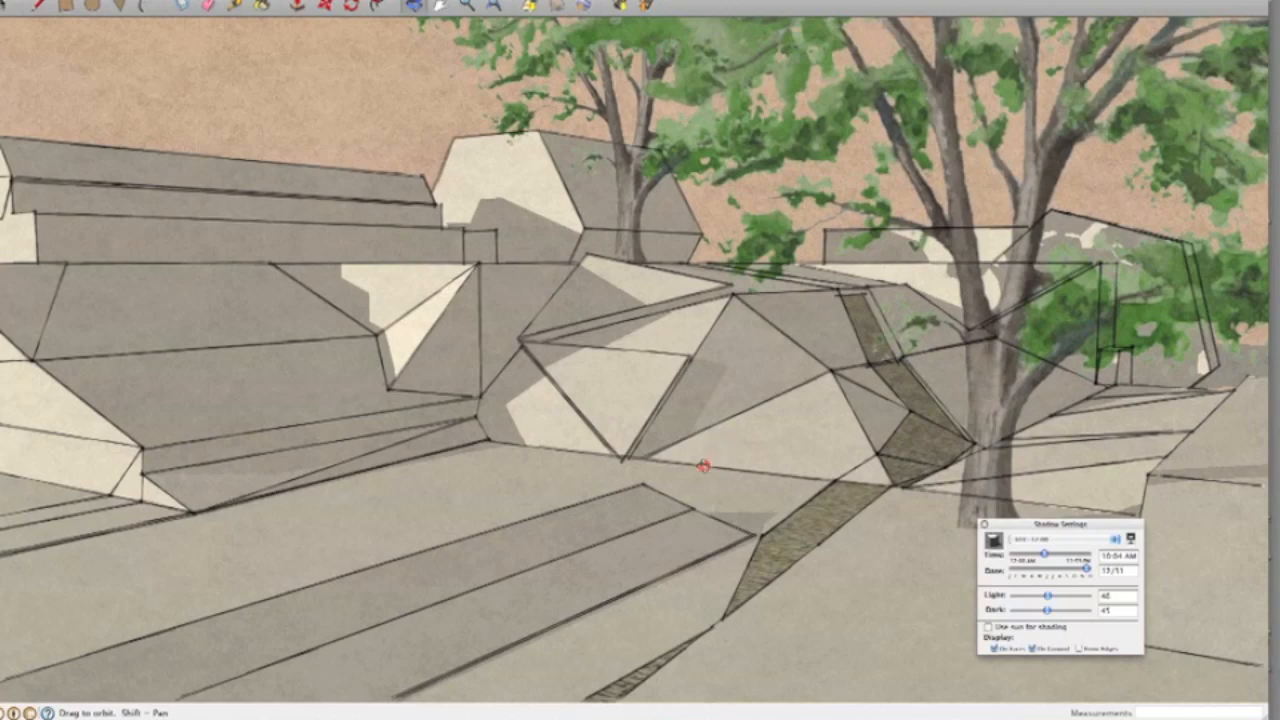
pyautogui.moveTo(732, 464)
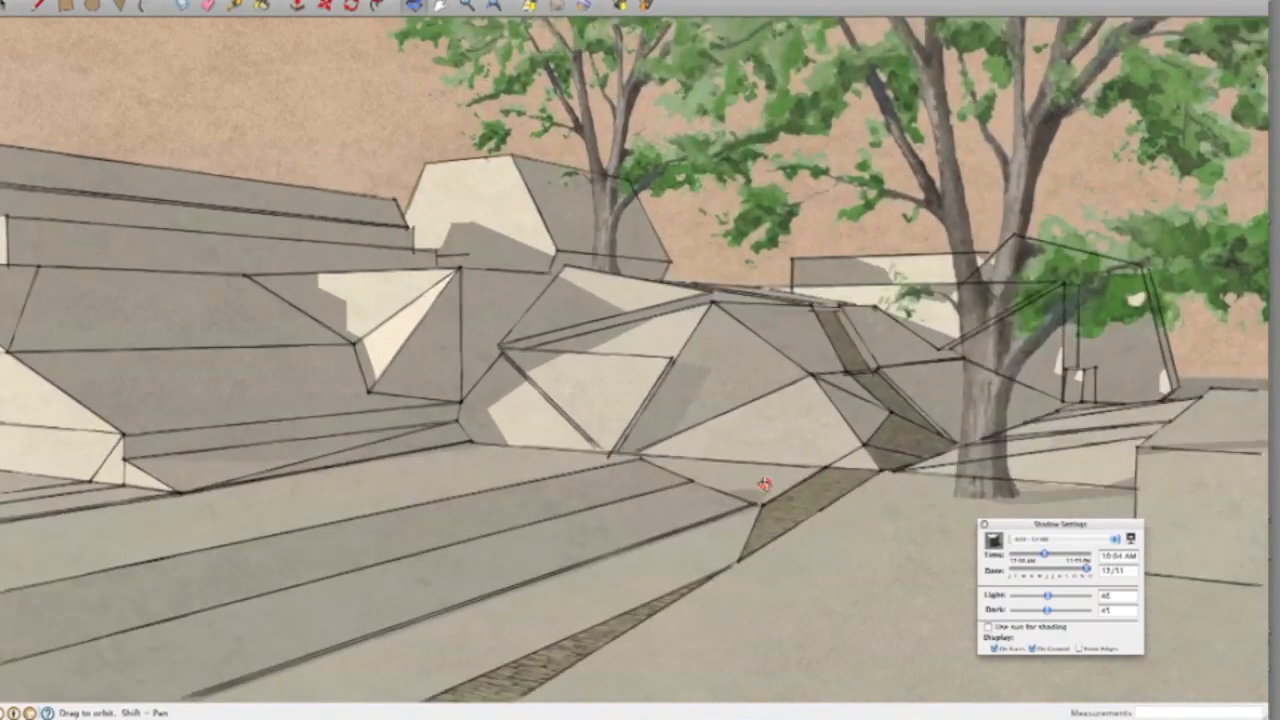
# Orbit around past the large tree until looking down on the winding stone path
pyautogui.moveTo(760, 482); pyautogui.dragTo(780, 448)
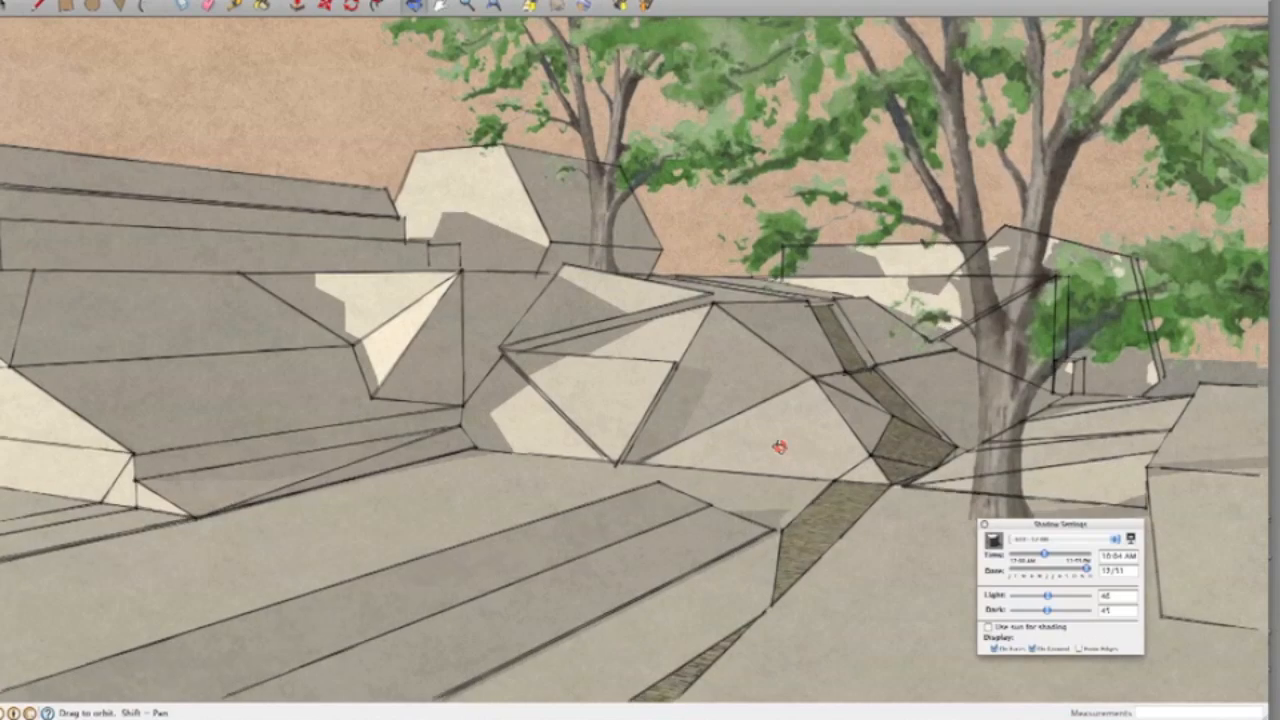
pyautogui.moveTo(780, 448); pyautogui.dragTo(870, 398)
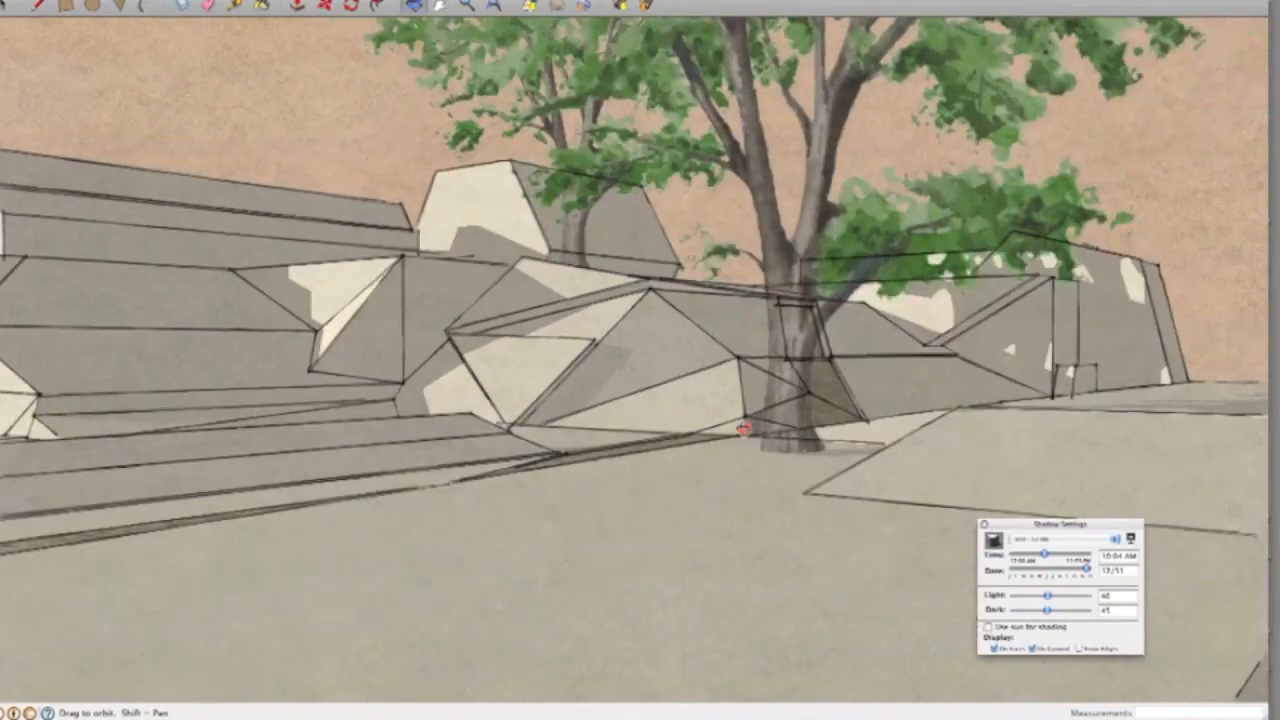
pyautogui.moveTo(740, 430); pyautogui.dragTo(290, 432)
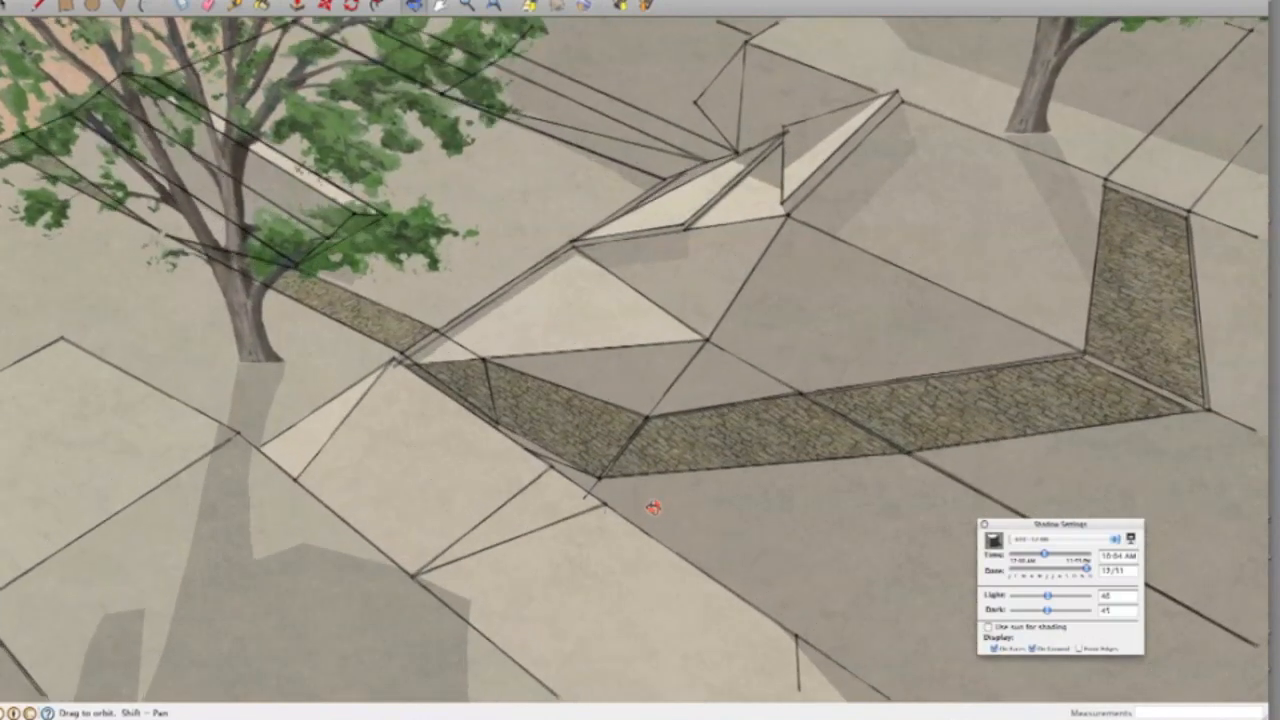
# Orbit to view the path from further back, the rocks from the side, and end on the tree and path
pyautogui.moveTo(650, 510); pyautogui.dragTo(880, 424)
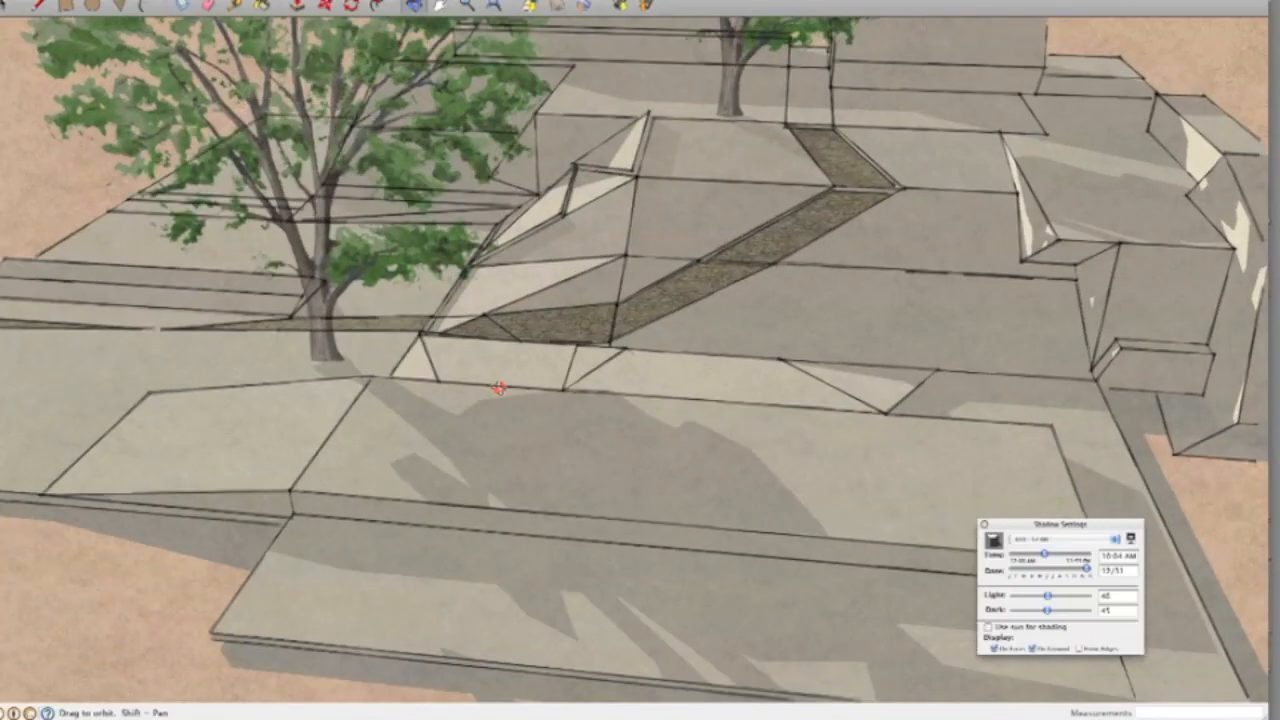
pyautogui.moveTo(500, 388); pyautogui.dragTo(1048, 238)
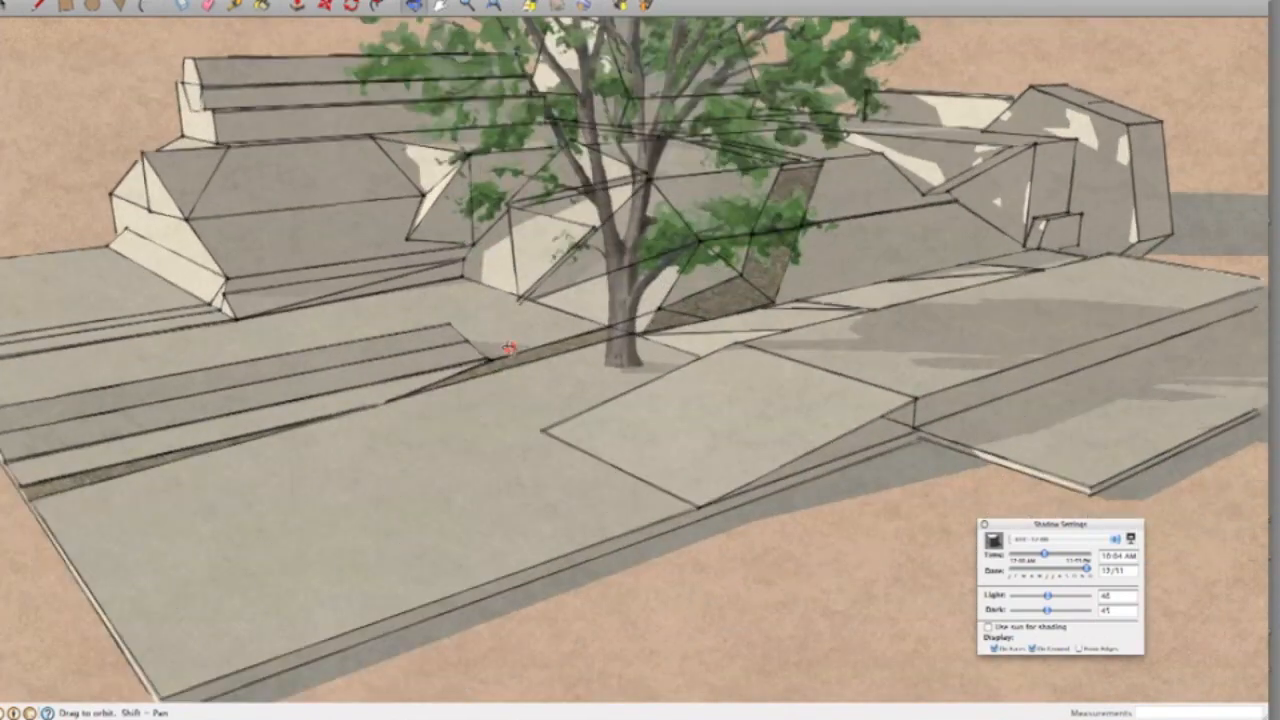
pyautogui.moveTo(500, 344); pyautogui.dragTo(690, 380)
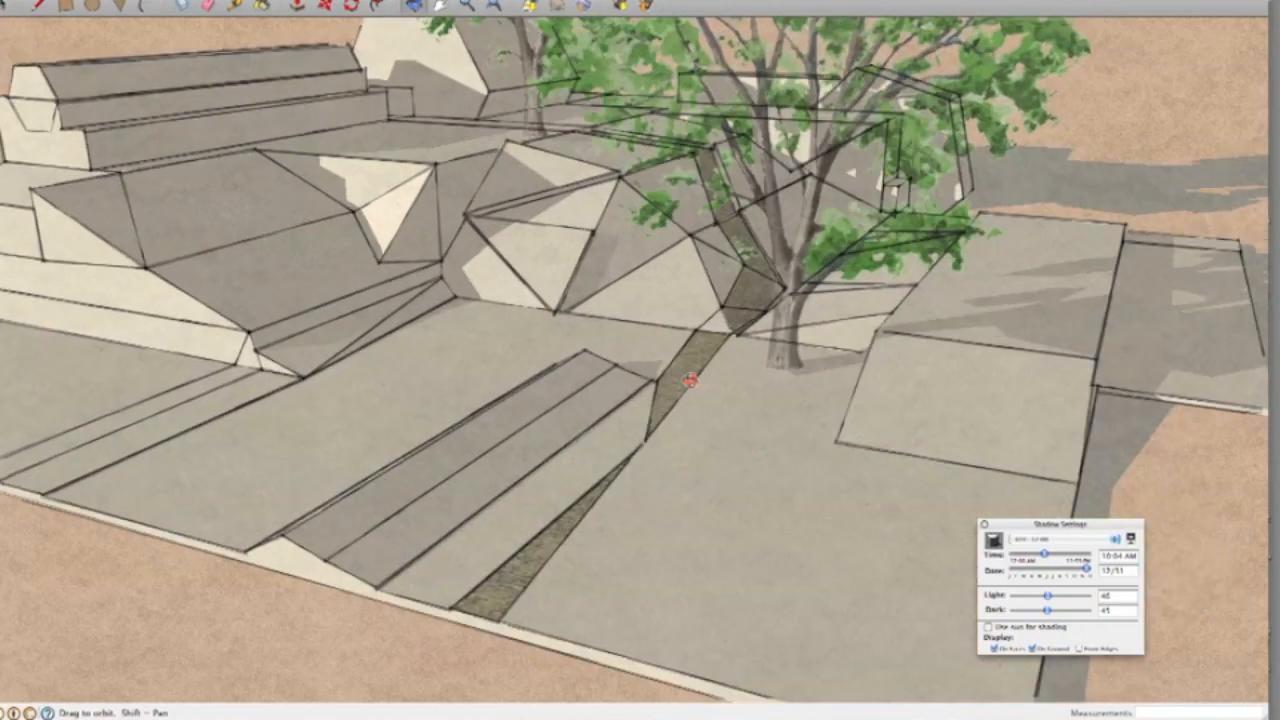